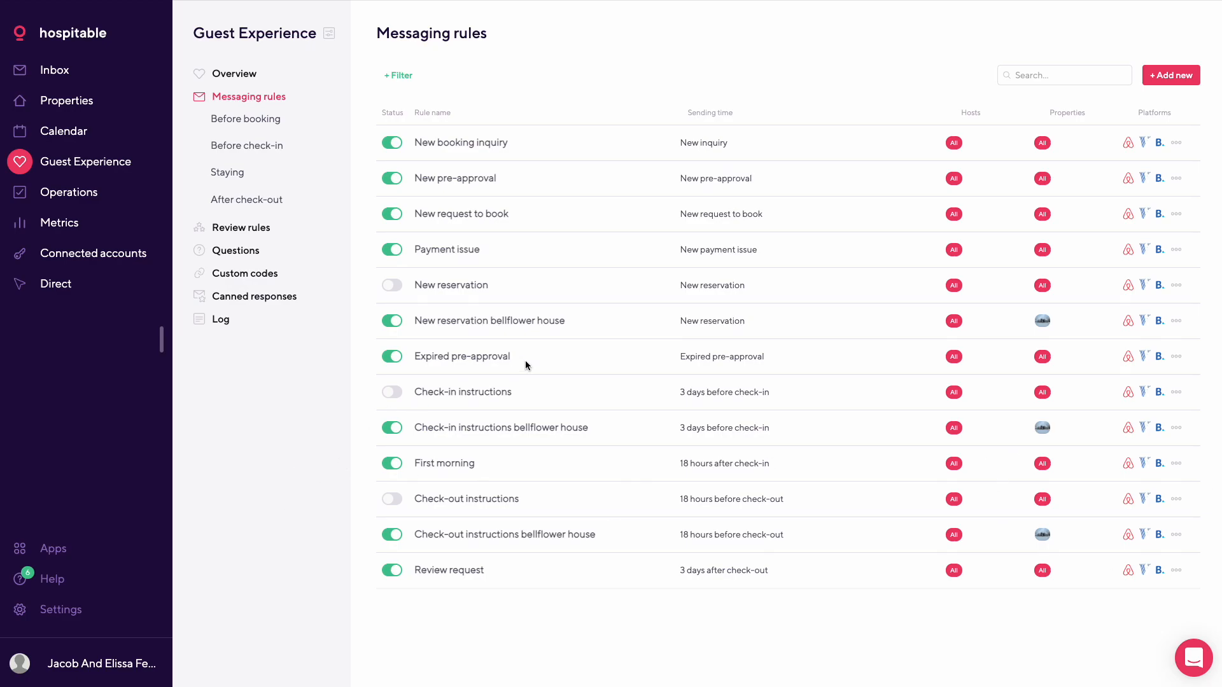
mouse_move(333, 442)
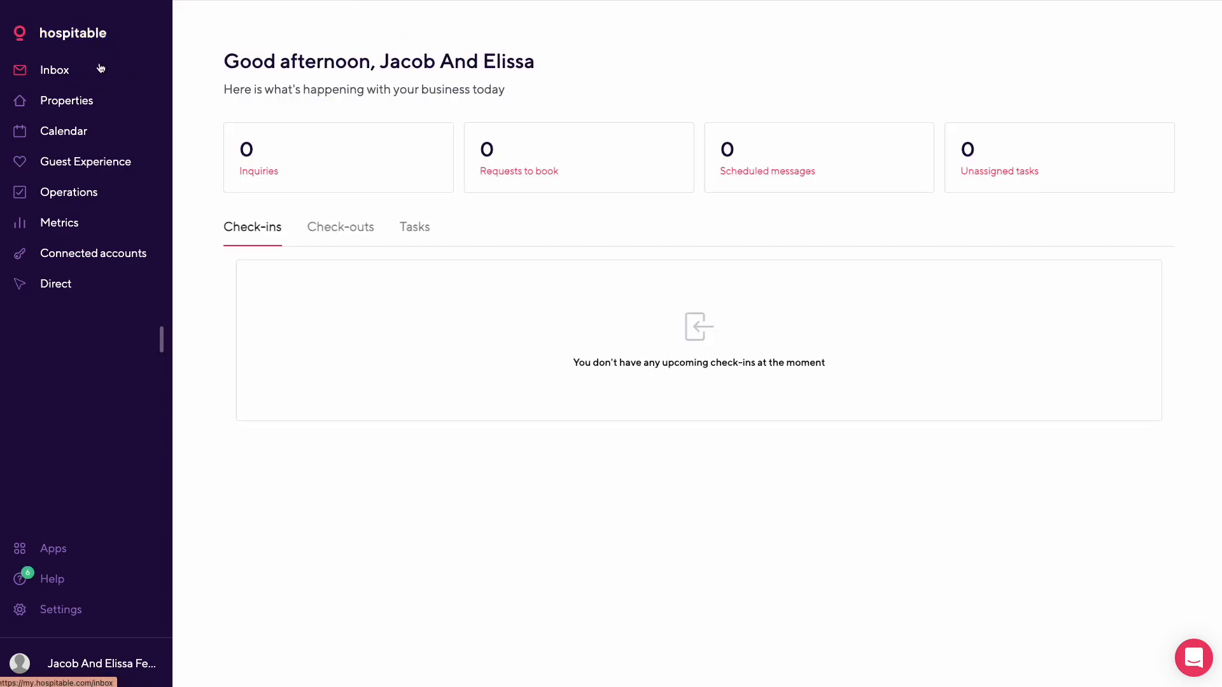
- Show the Guest Experience overview with its 10 active messaging rules and 1 review rule
left_click(86, 162)
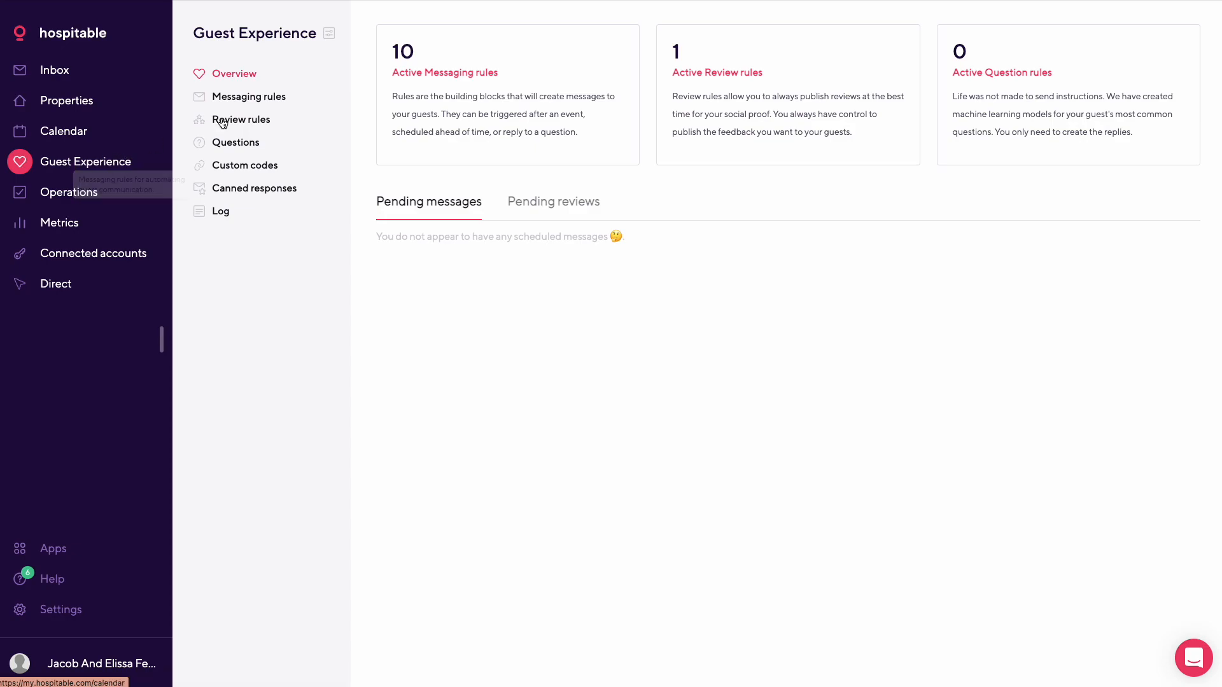
- List the 13 messaging rules and reveal the filter options (trigger, host, platform, timing)
left_click(248, 96)
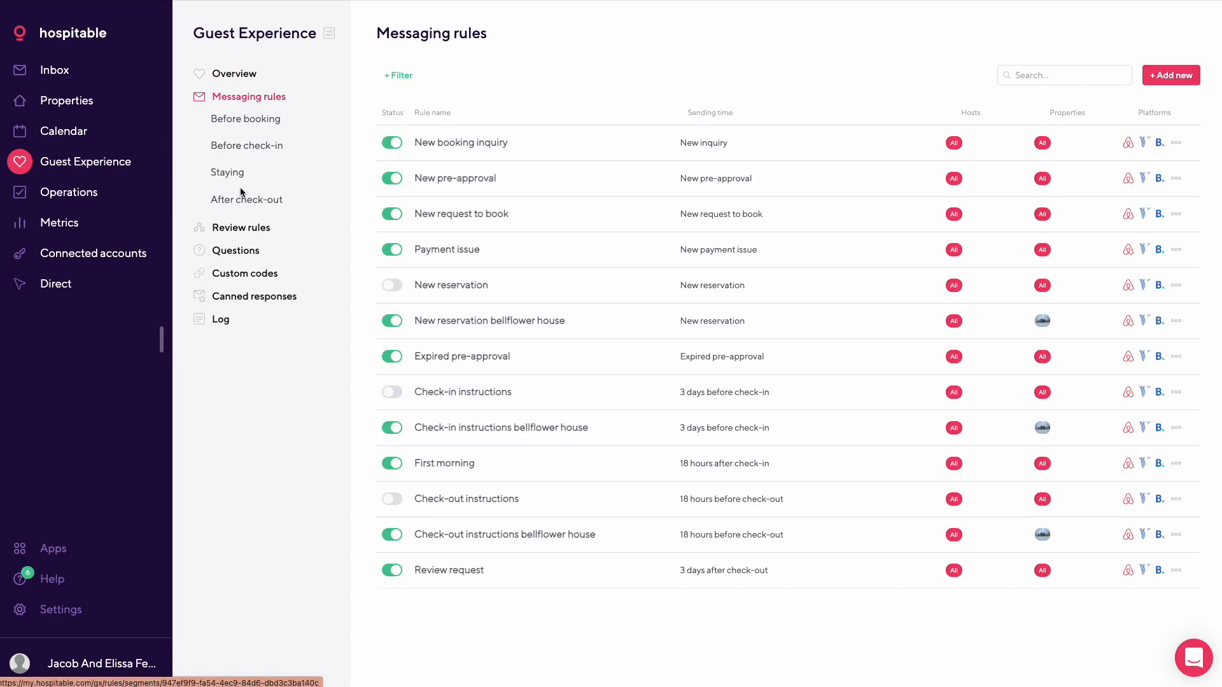
mouse_move(626, 320)
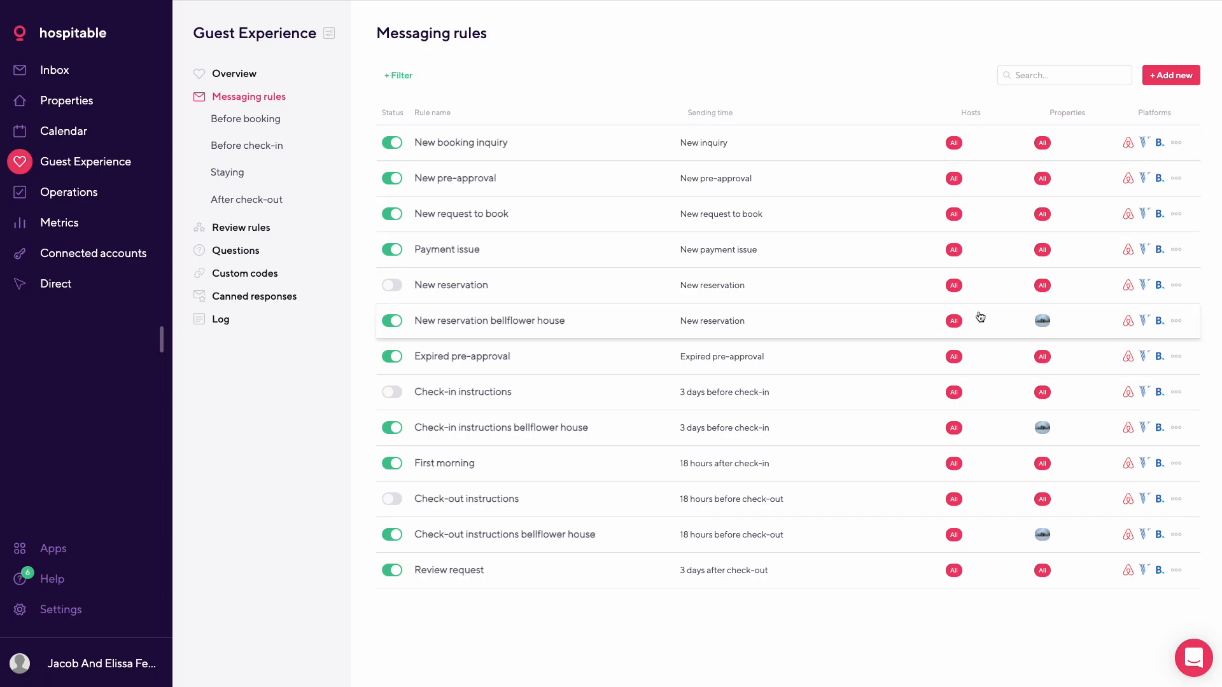
mouse_move(1060, 360)
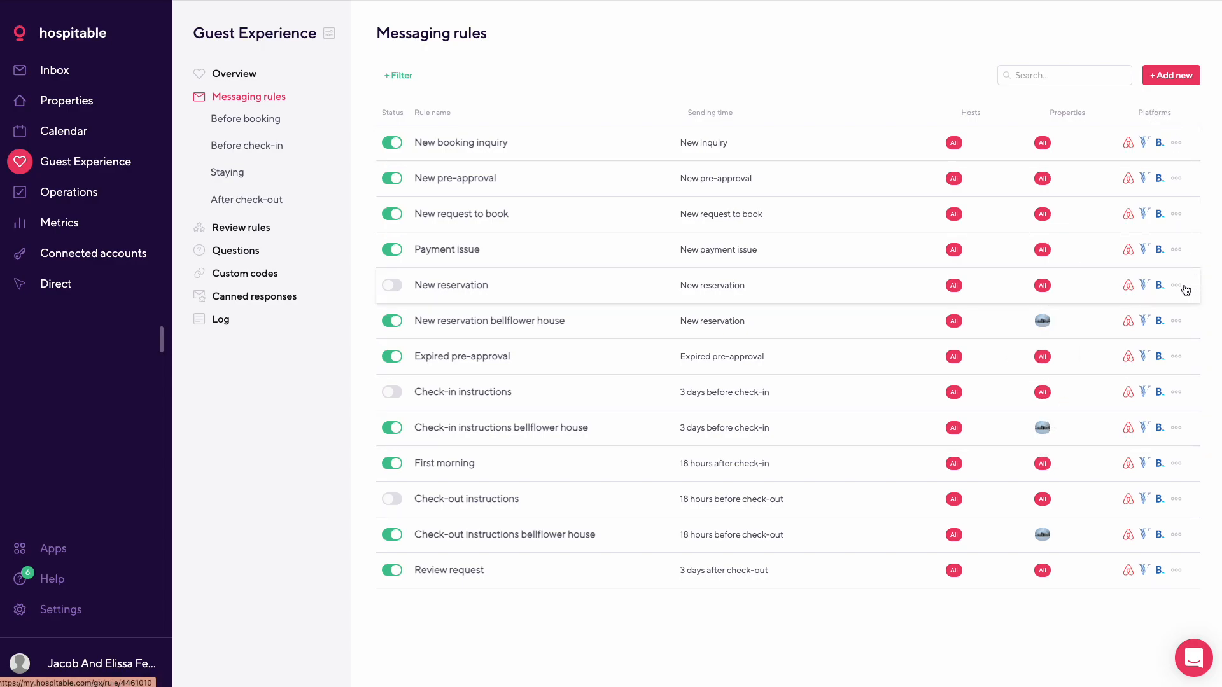
left_click(397, 75)
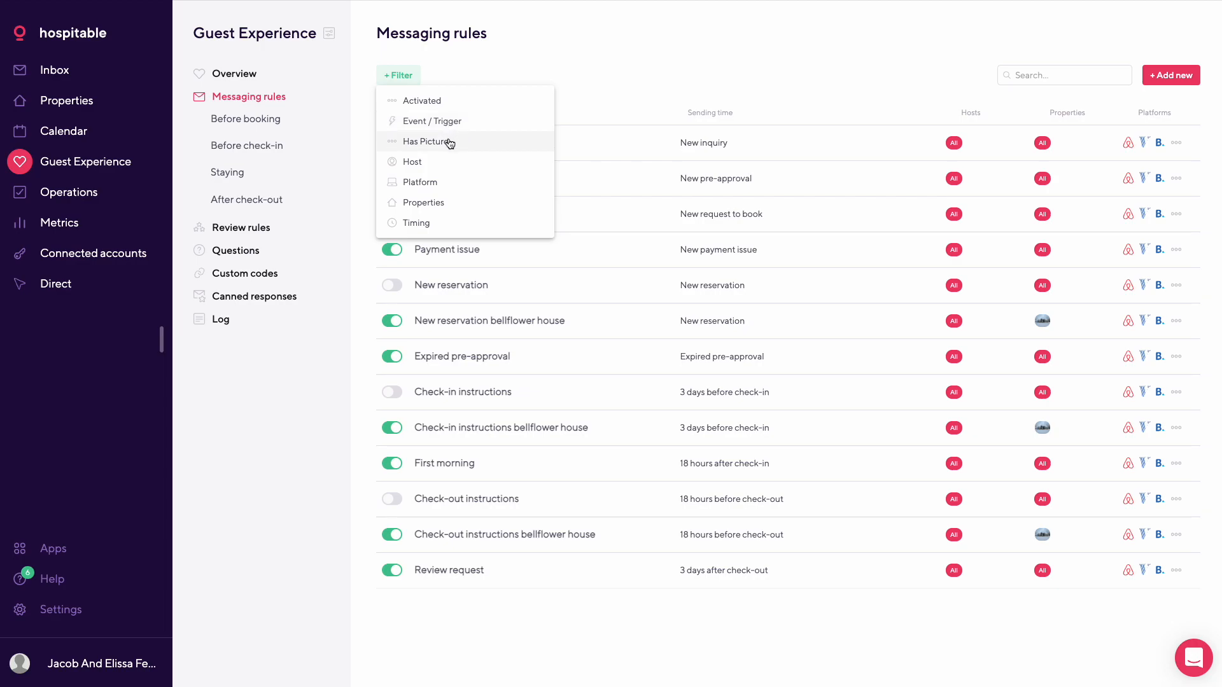
mouse_move(449, 202)
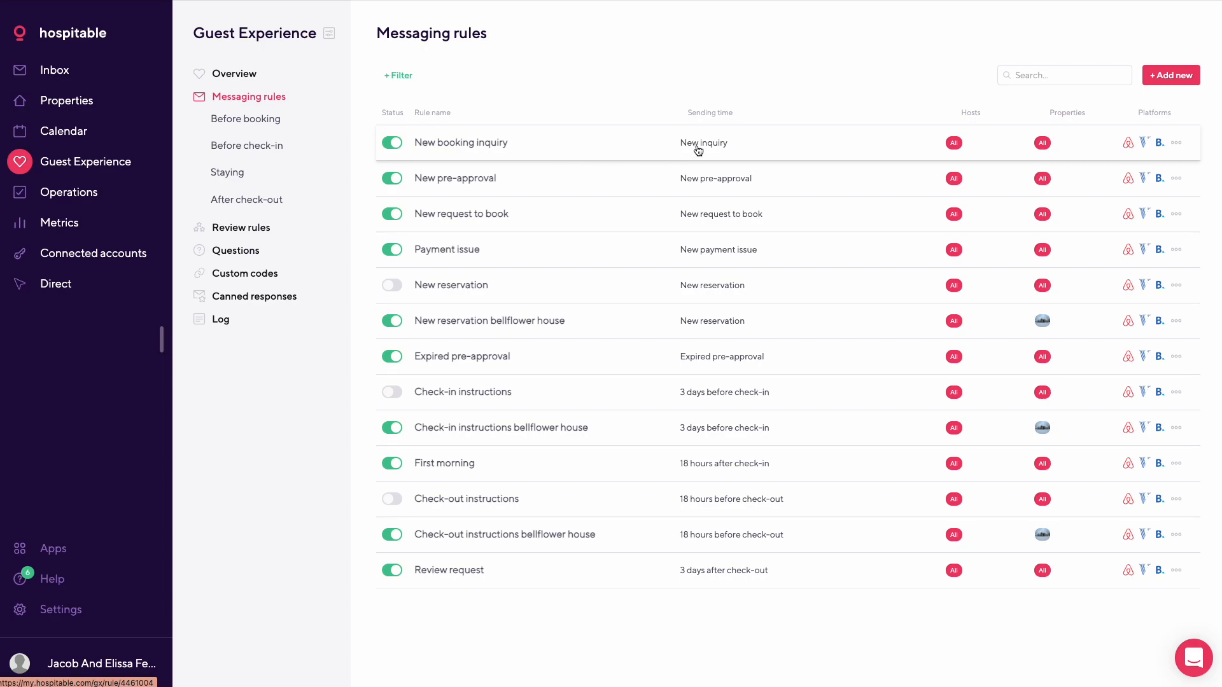
- View the New booking inquiry rule's English message template with its short codes
left_click(459, 143)
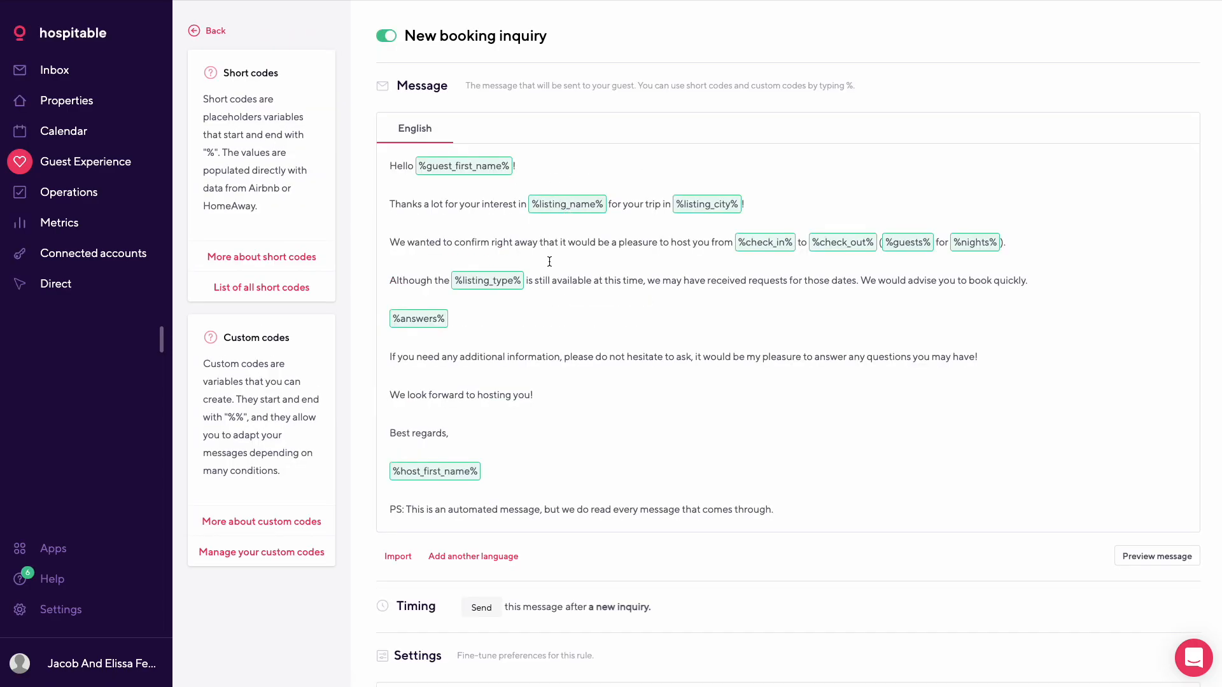
mouse_move(237, 114)
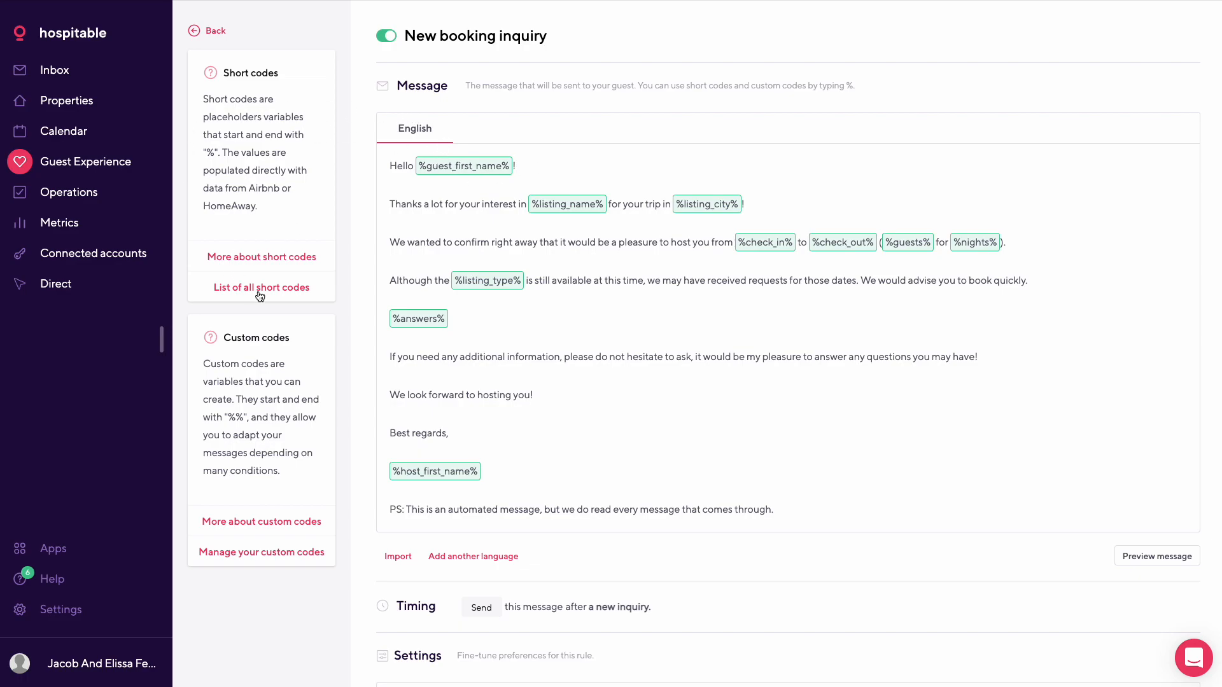
mouse_move(261, 287)
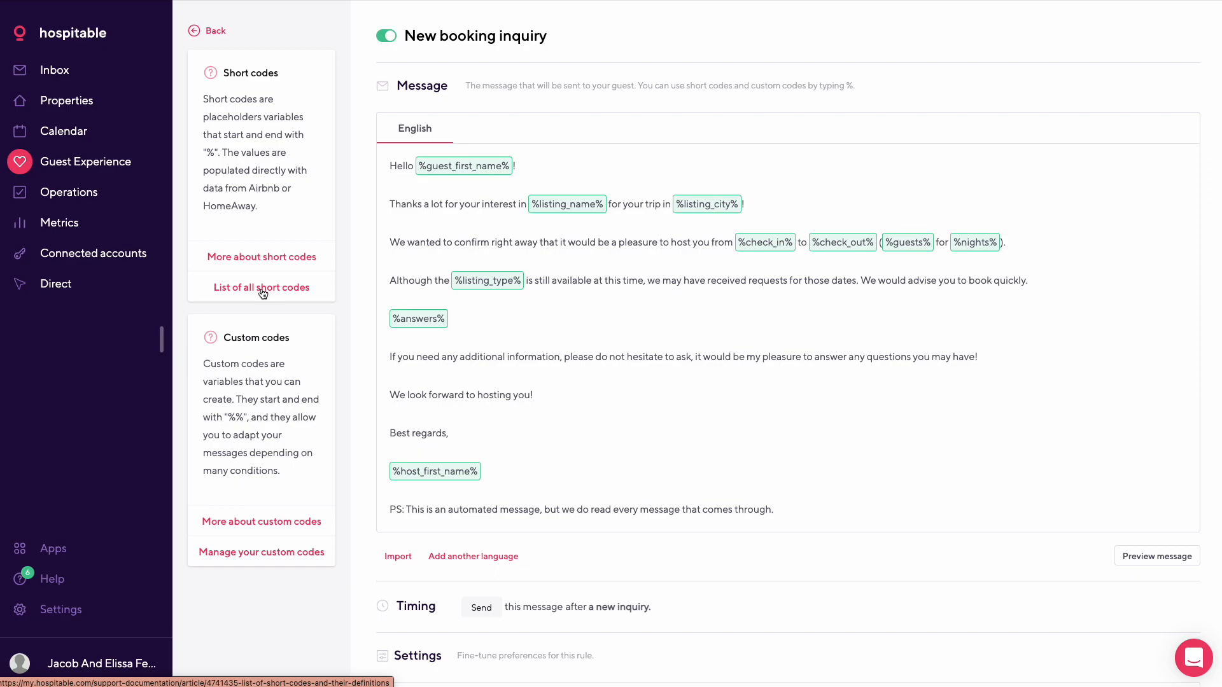
left_click(261, 288)
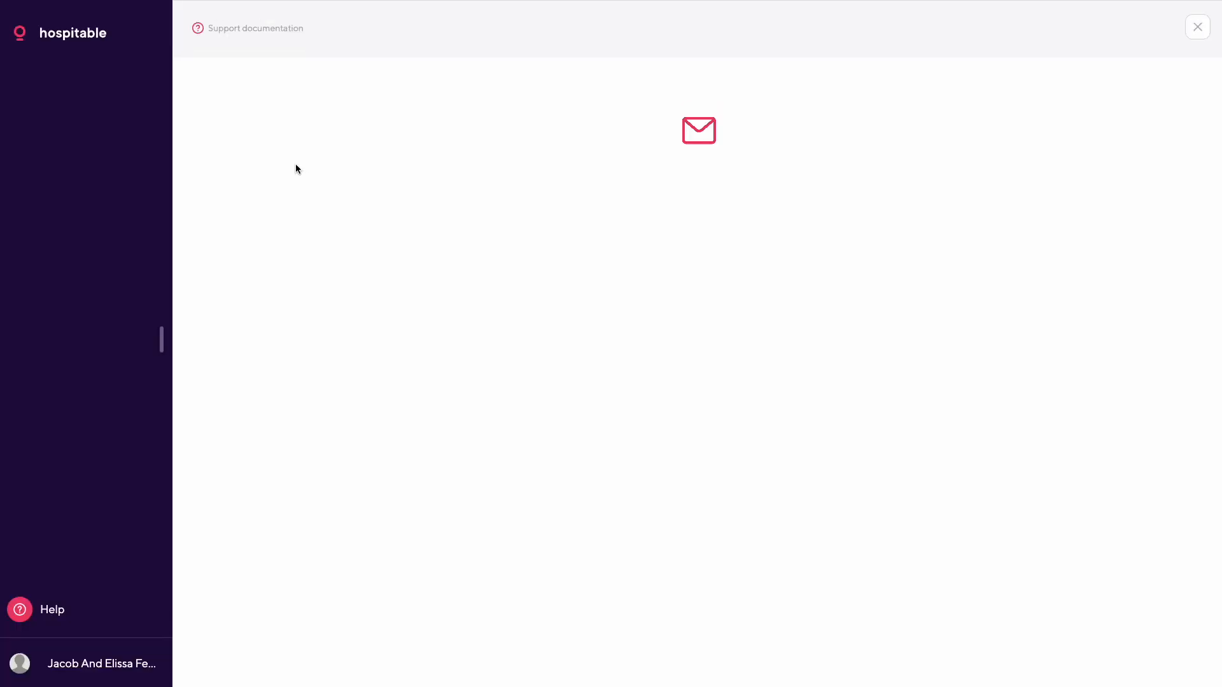
left_click(1196, 27)
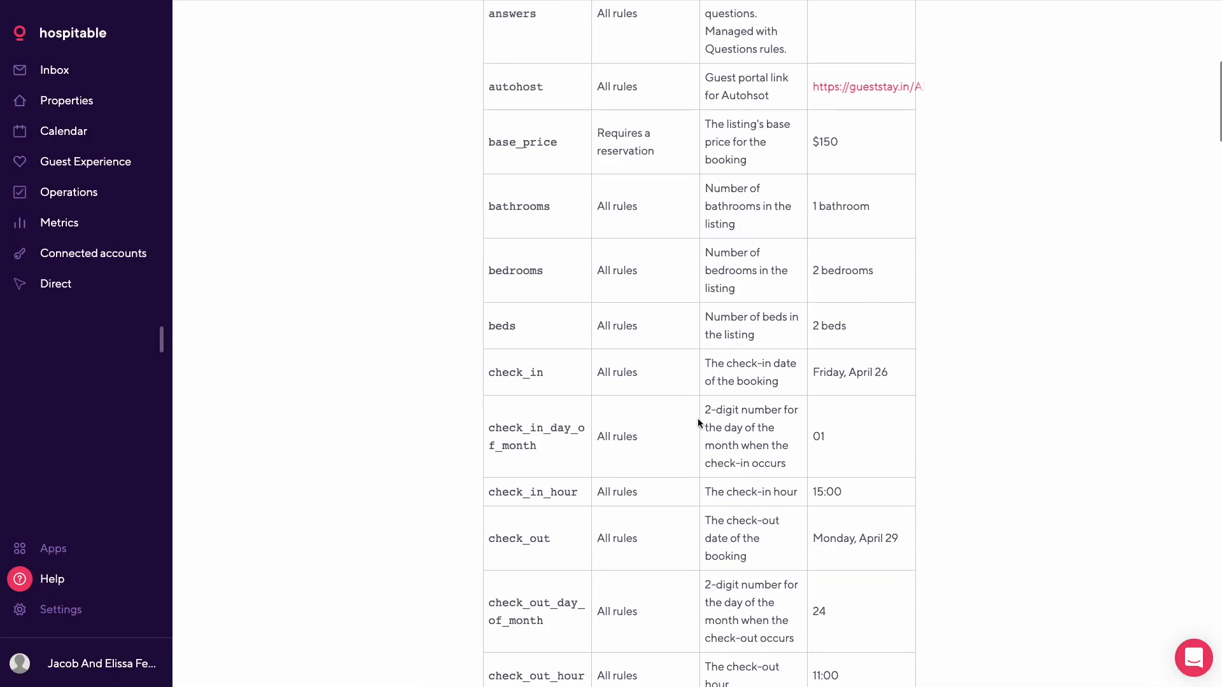
scroll("down", 3)
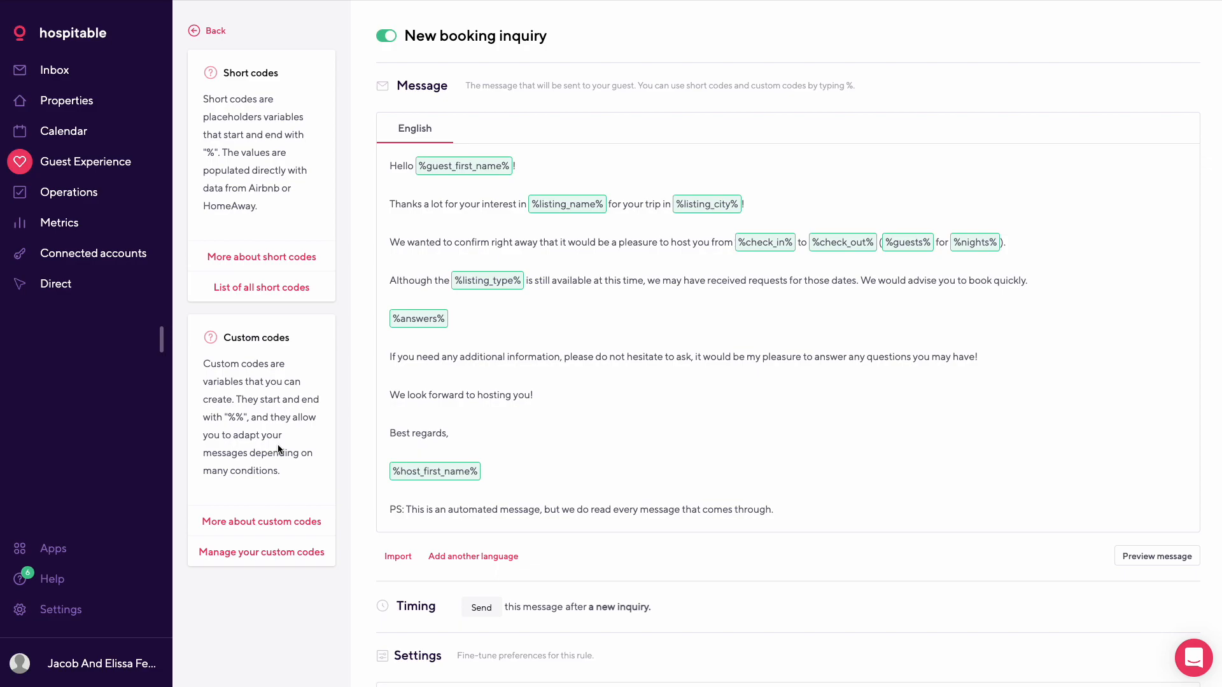
mouse_move(383, 213)
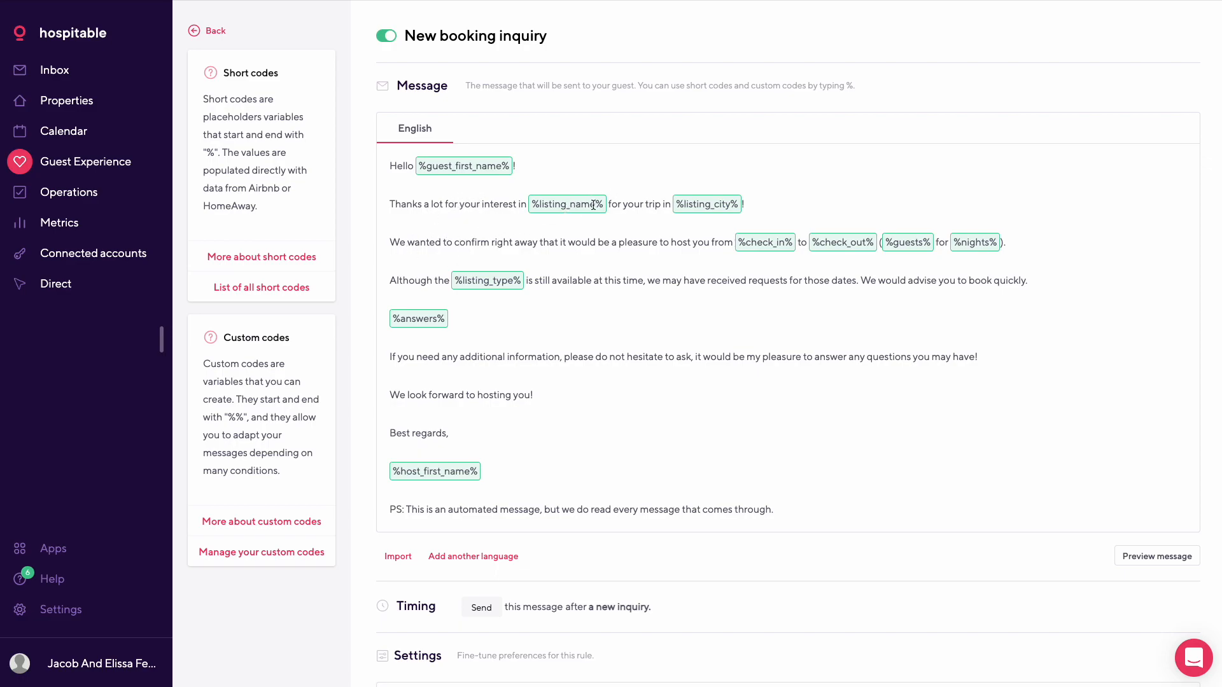
mouse_move(738, 194)
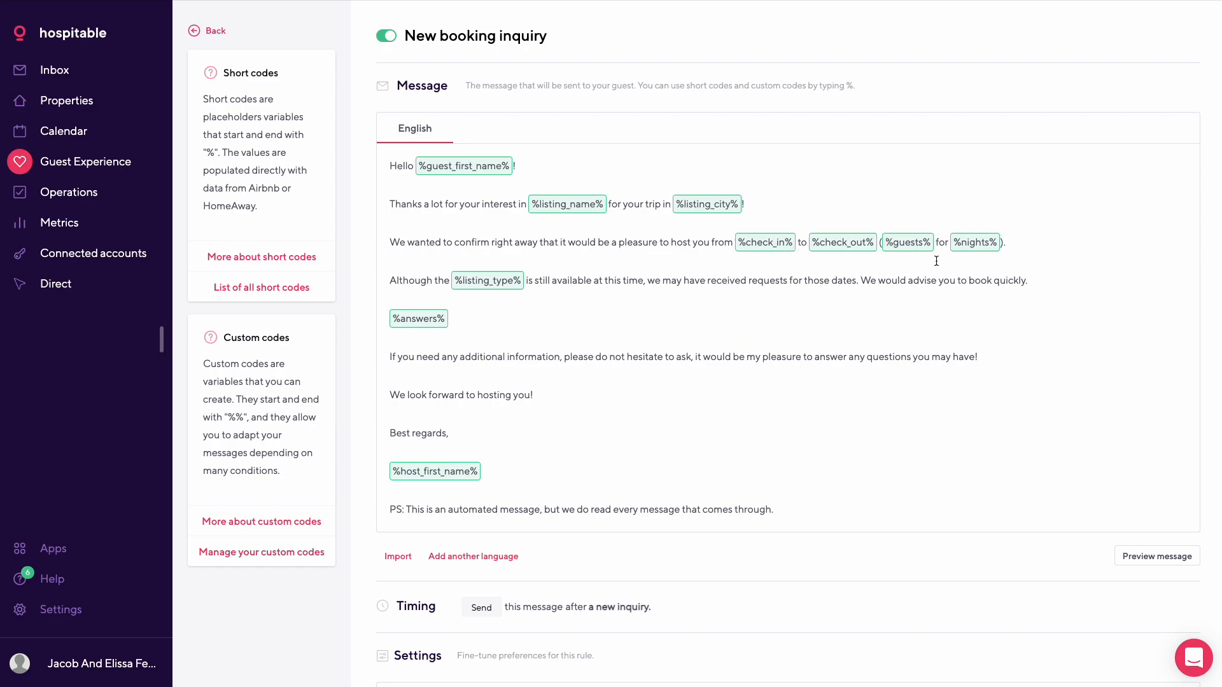
mouse_move(523, 313)
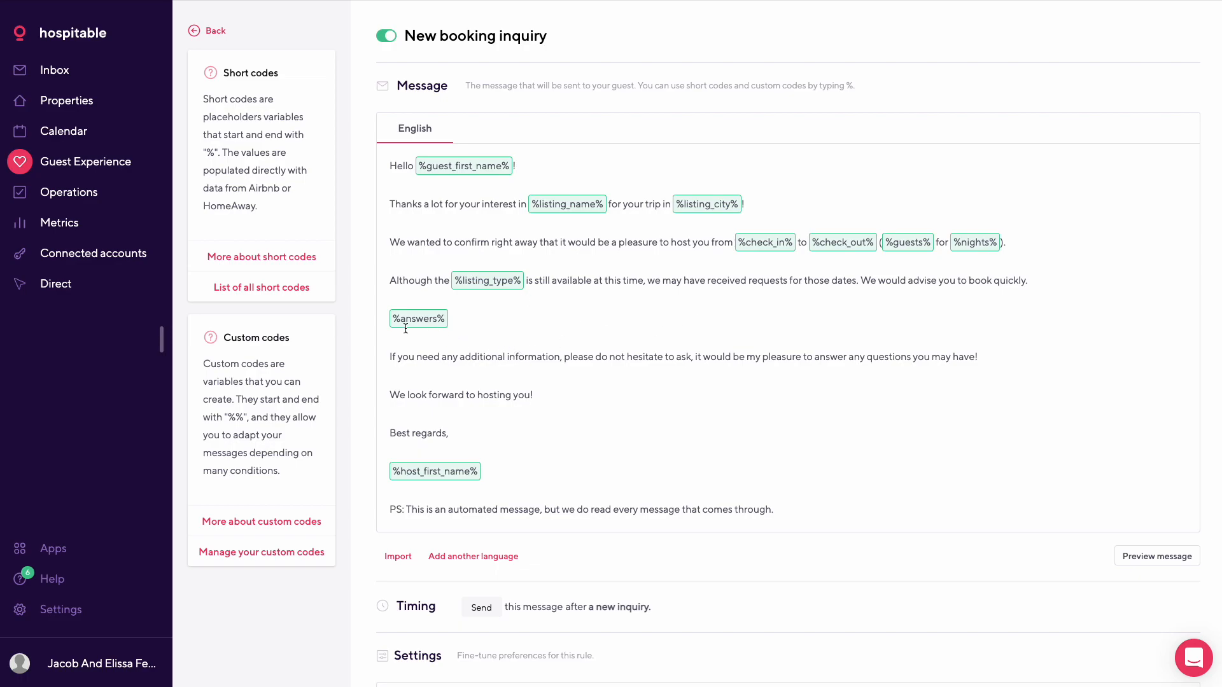
- Review the rule's timing, settings and scope: all platforms, all hosts, all properties
scroll("down", 3)
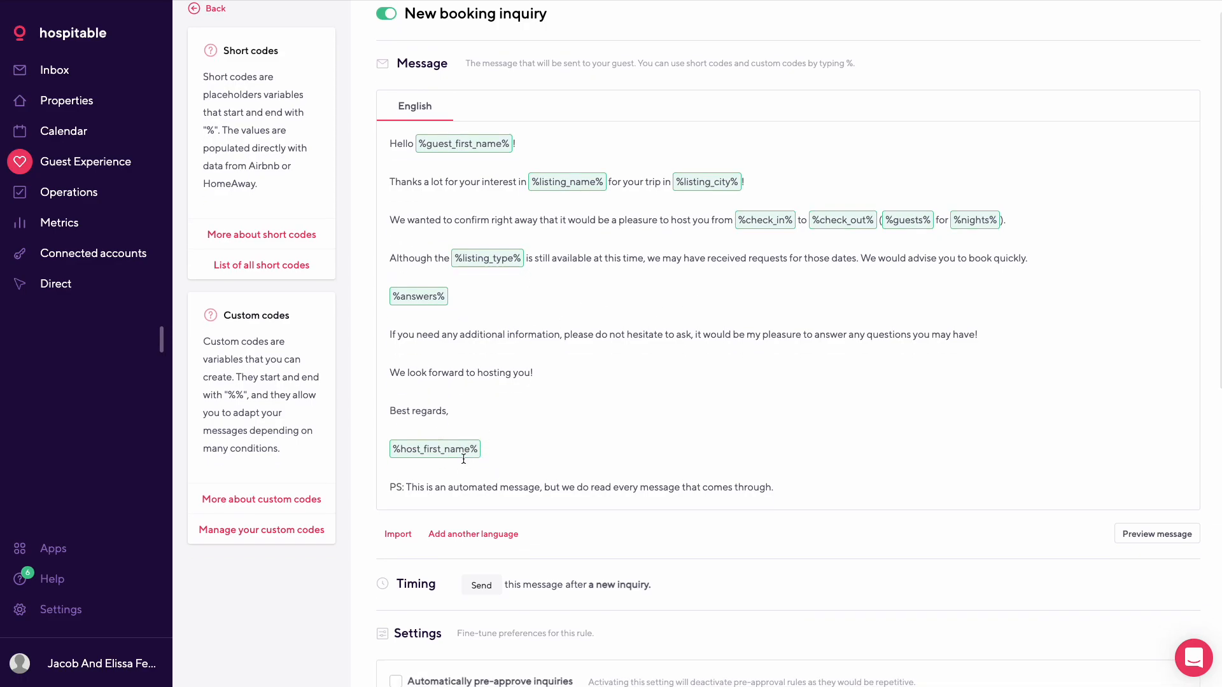
scroll("down", 3)
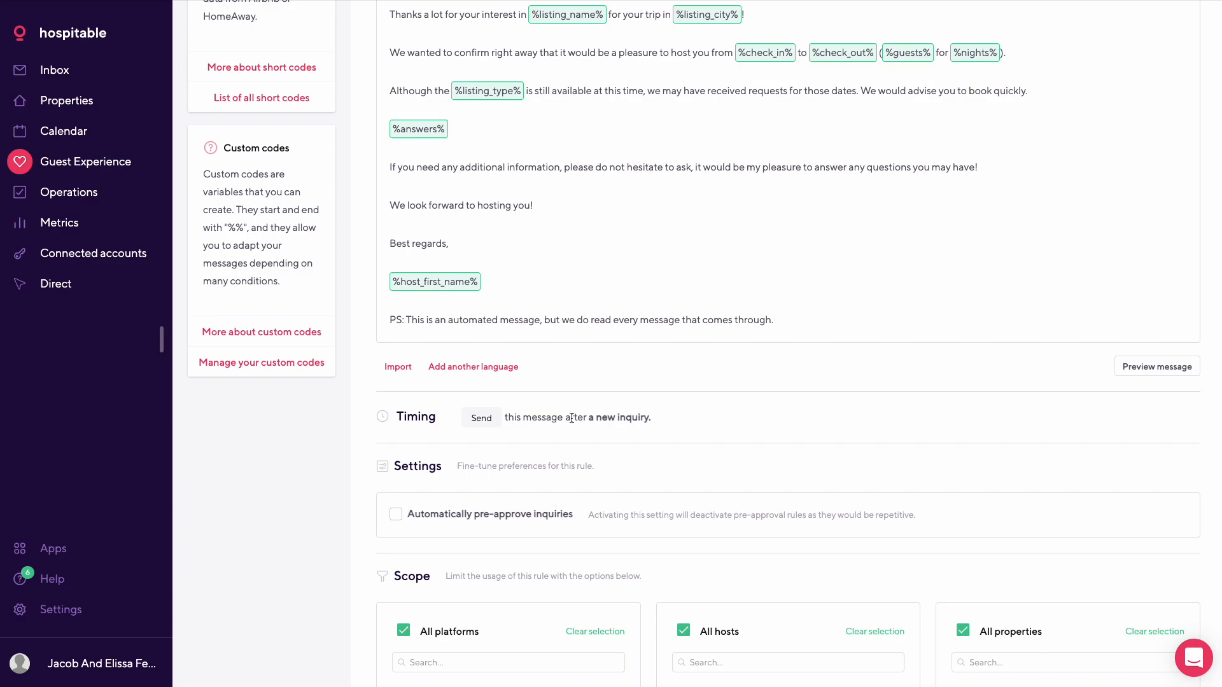
scroll("down", 3)
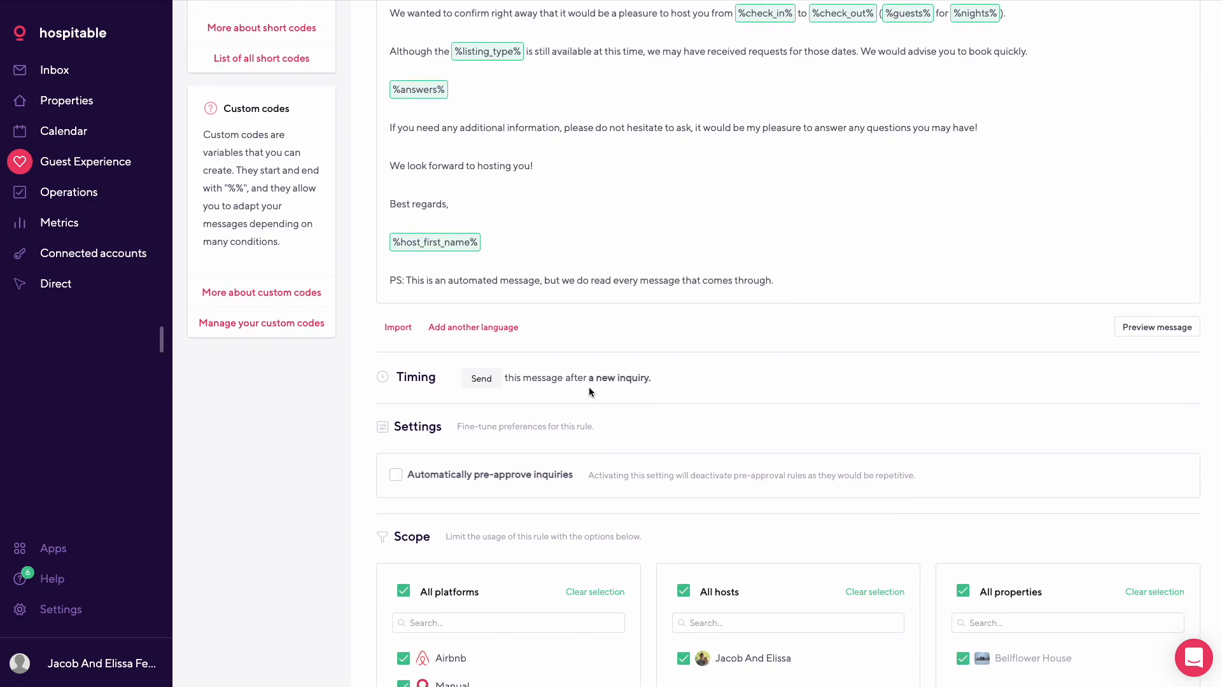
scroll("down", 3)
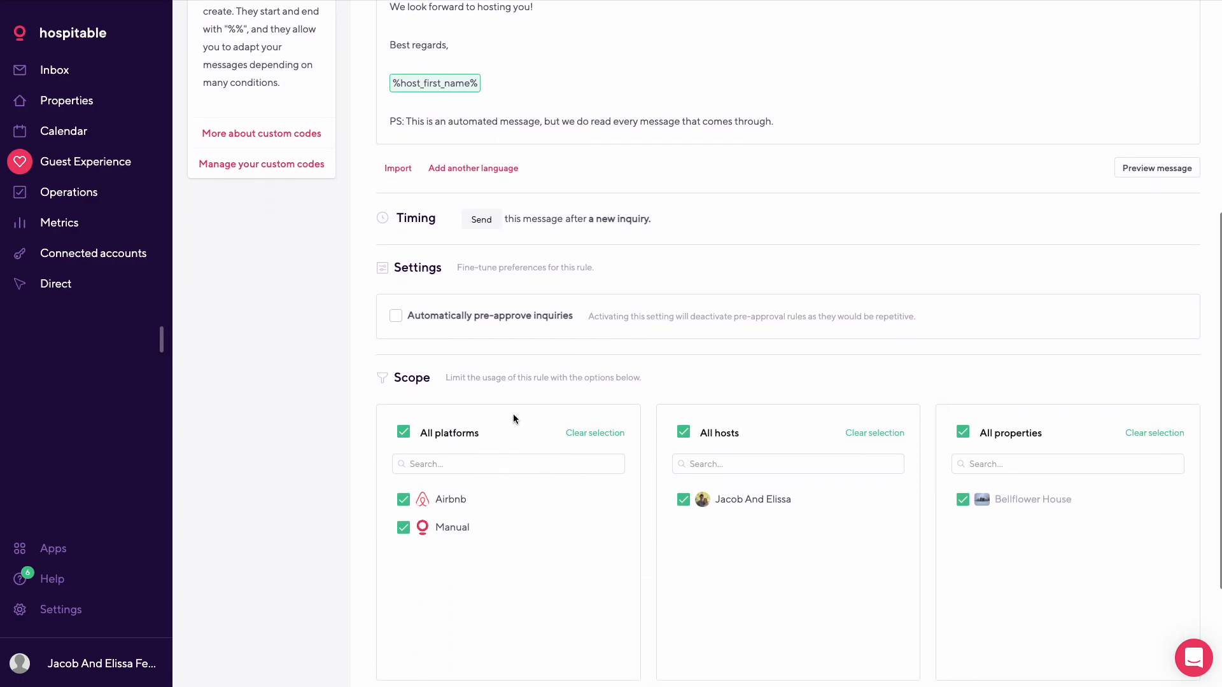
mouse_move(498, 348)
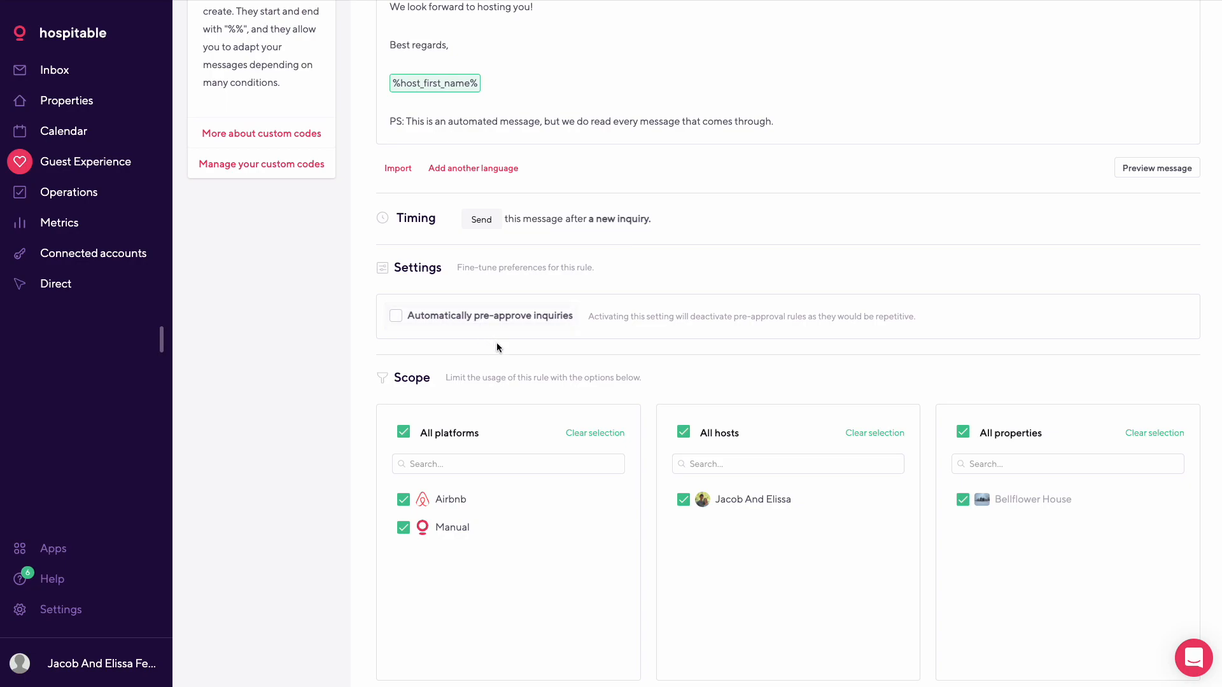
mouse_move(535, 426)
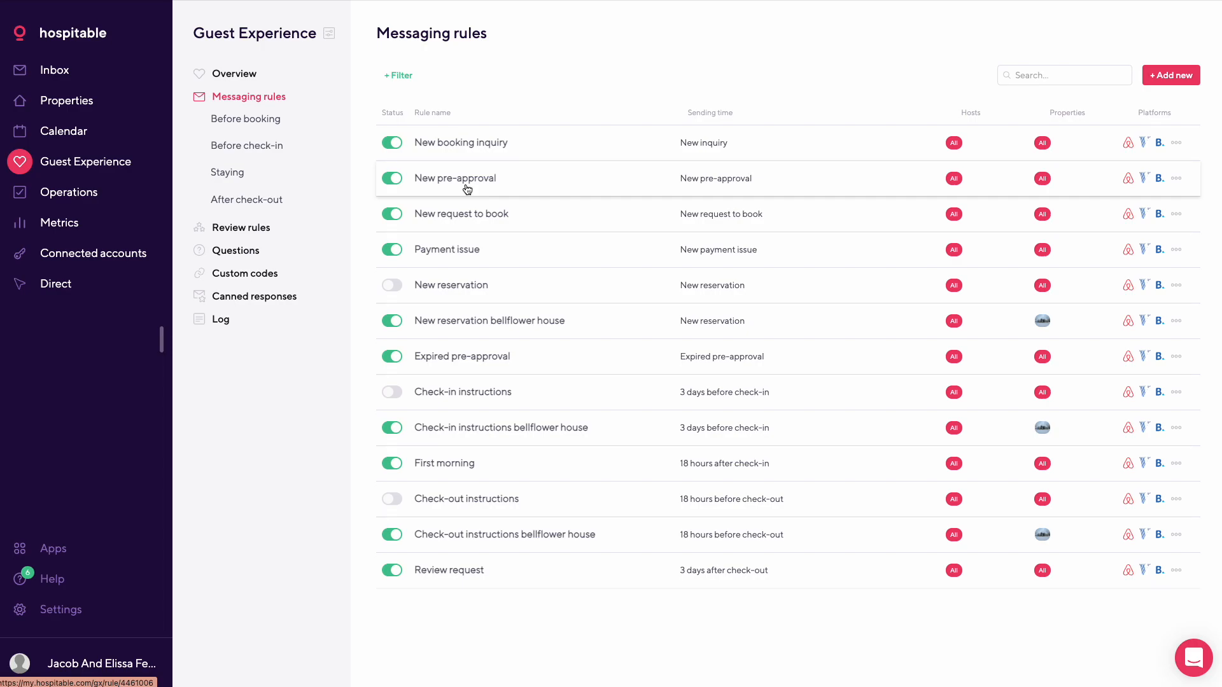
left_click(456, 178)
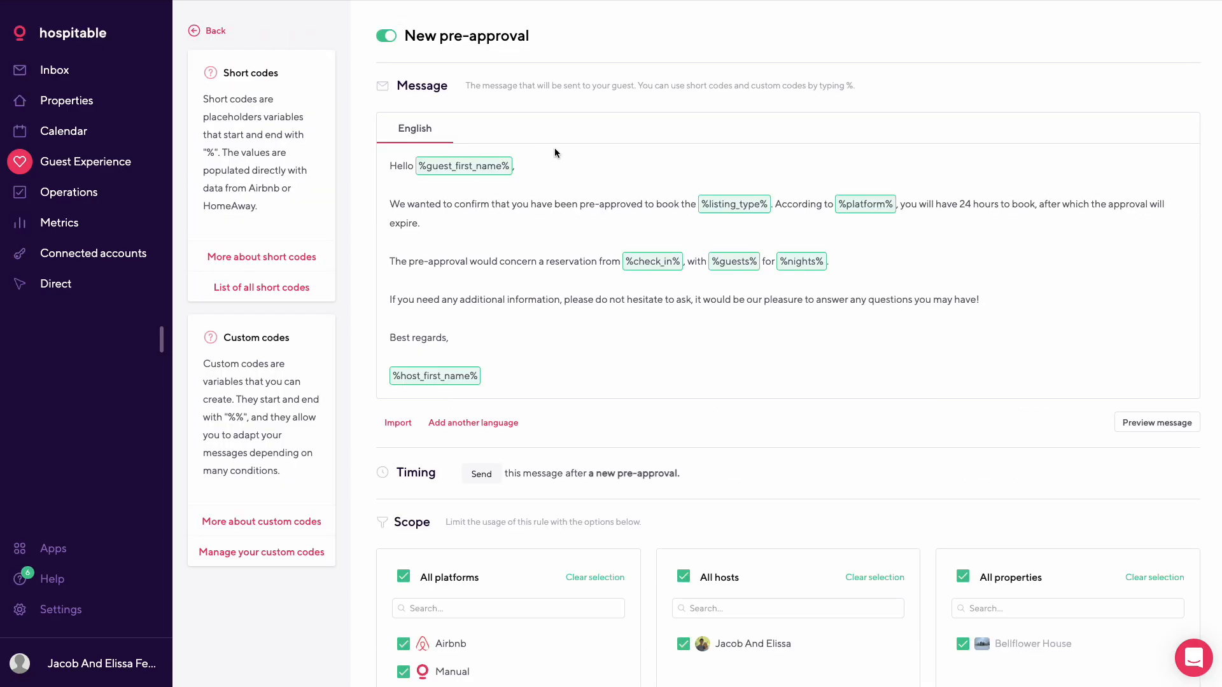
mouse_move(481, 219)
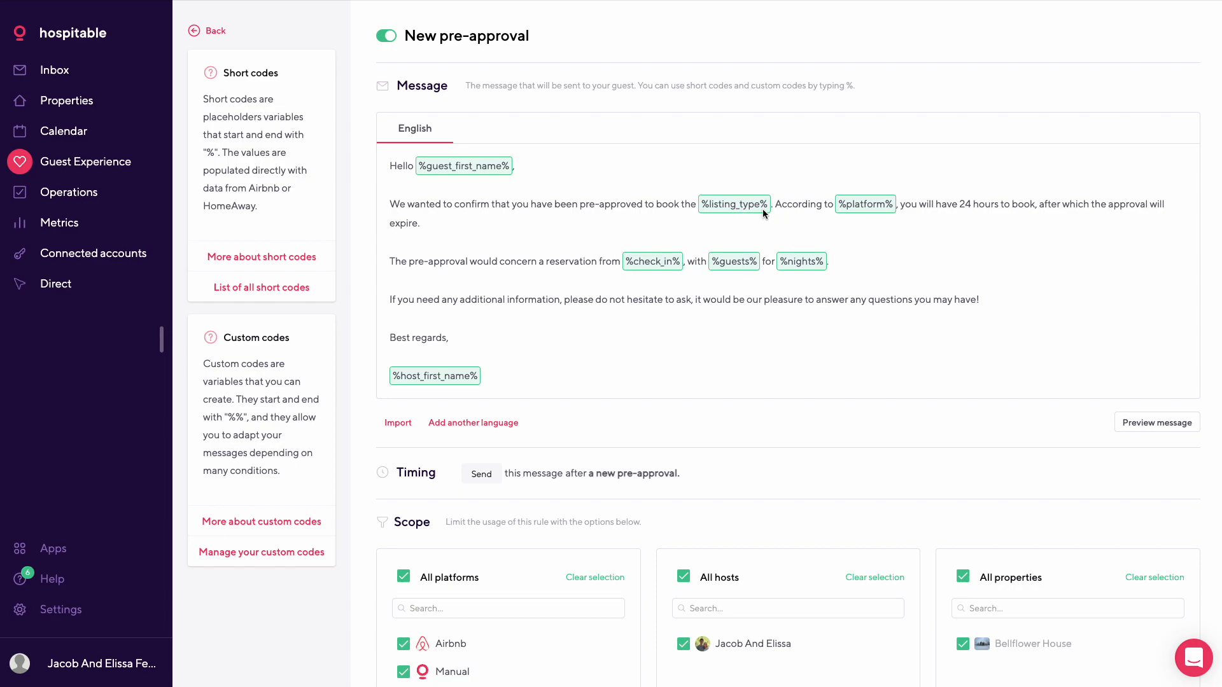
mouse_move(874, 218)
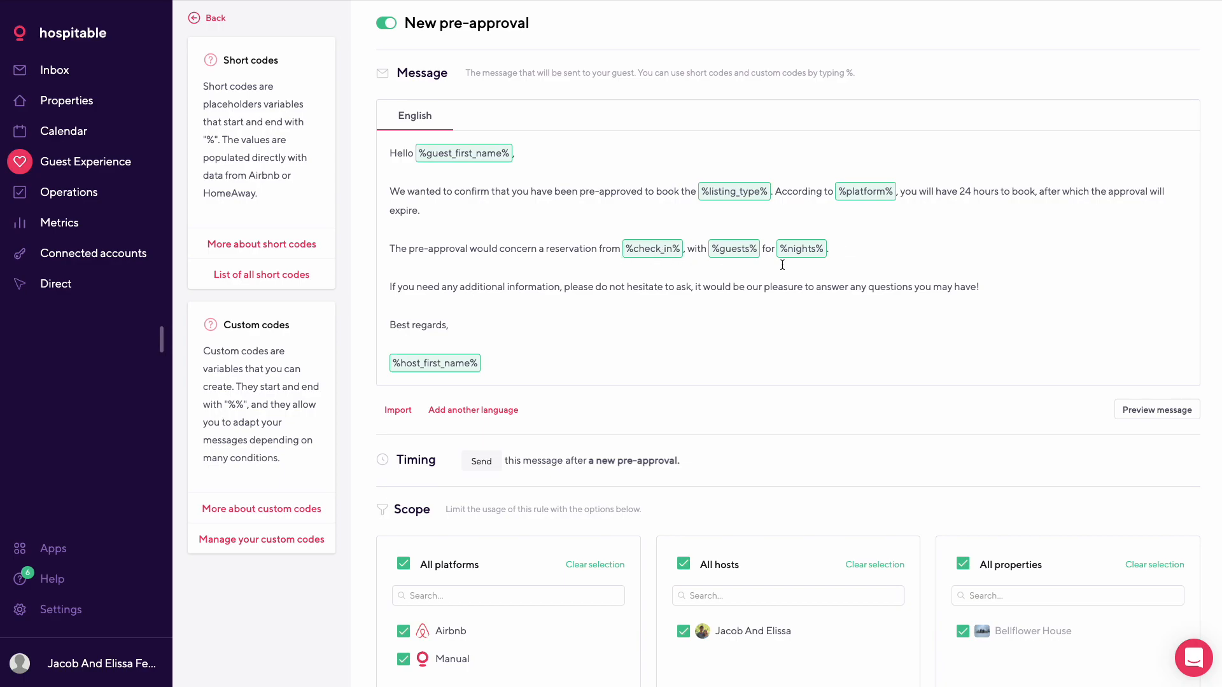
scroll("down", 3)
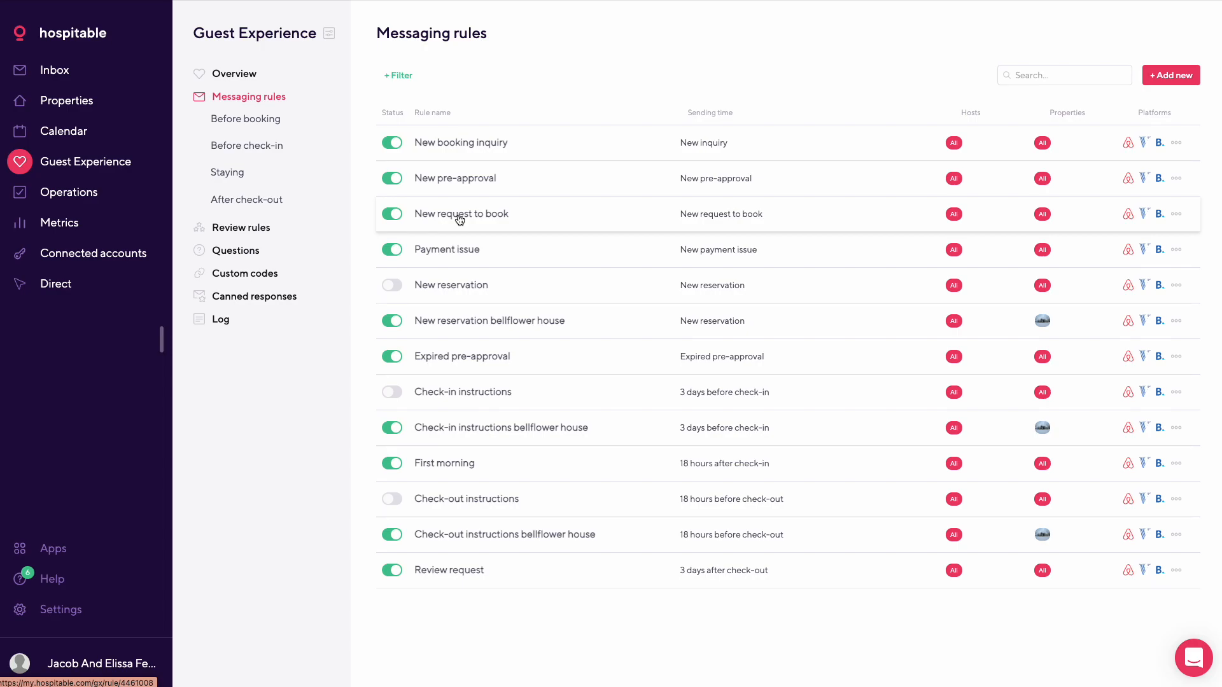
left_click(460, 214)
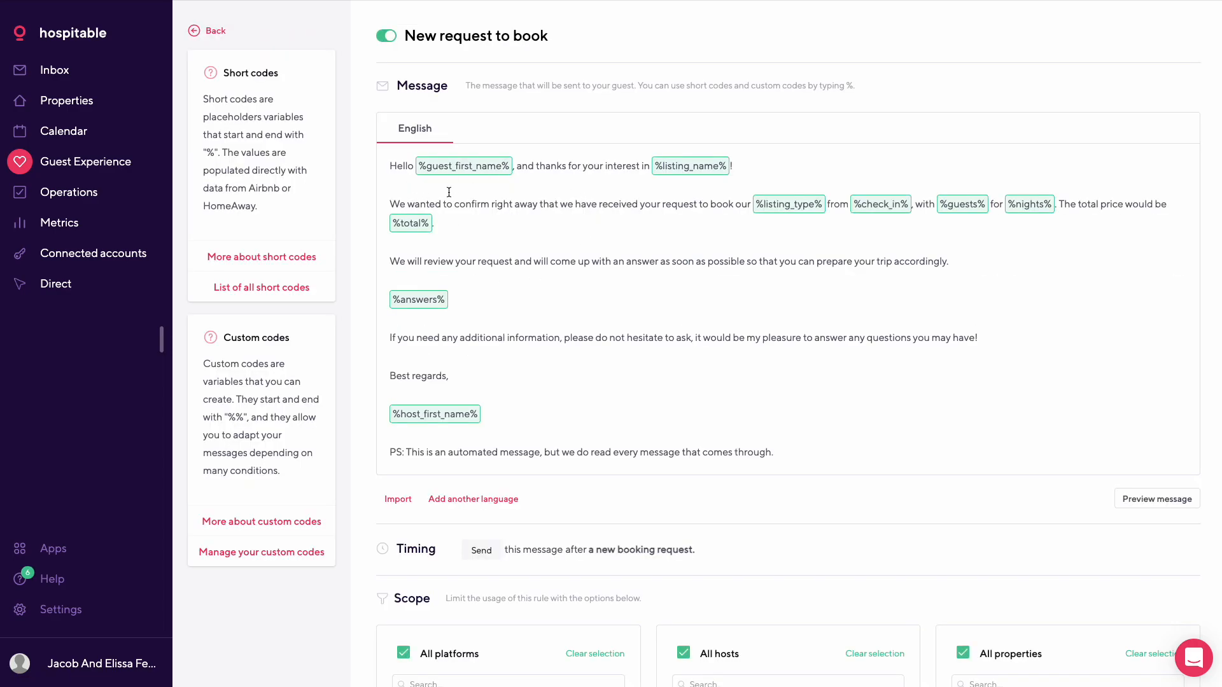
mouse_move(644, 164)
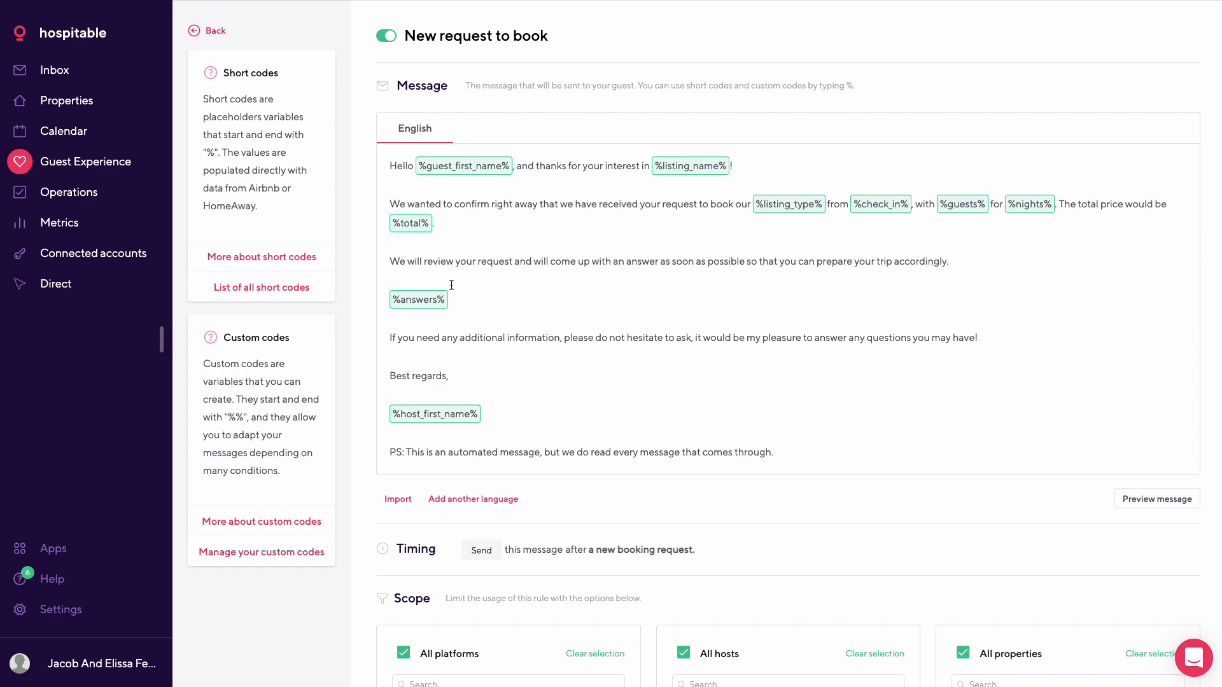
mouse_move(766, 279)
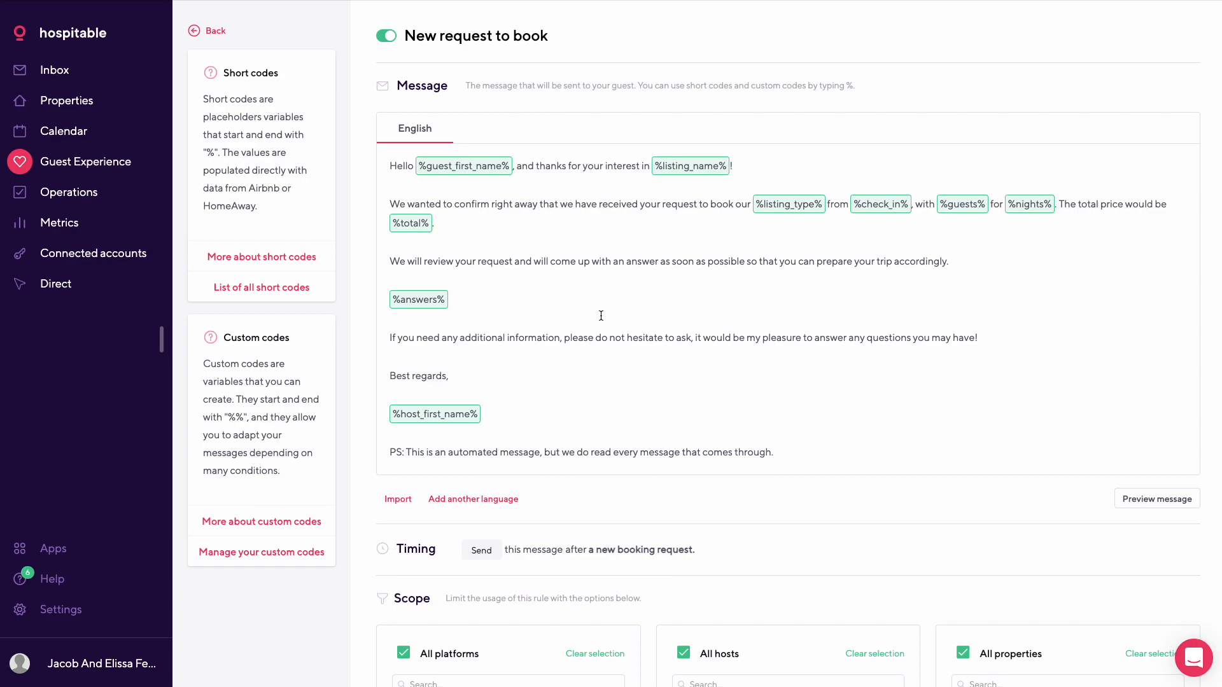
scroll("down", 3)
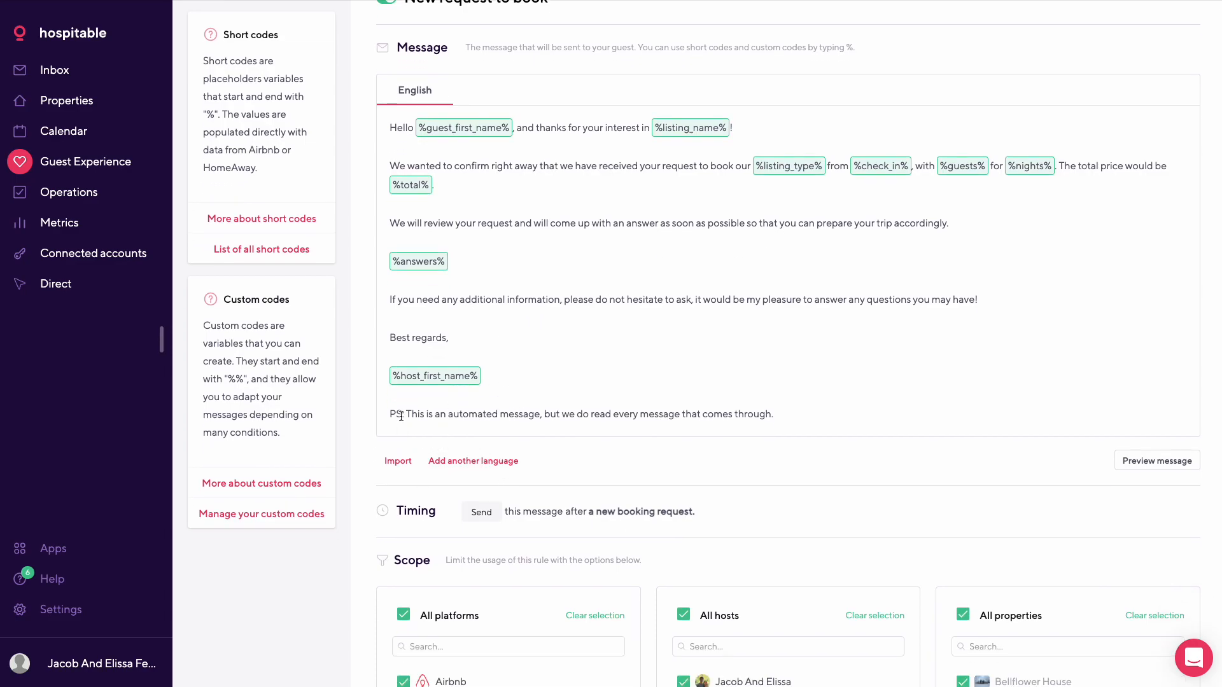
scroll("down", 3)
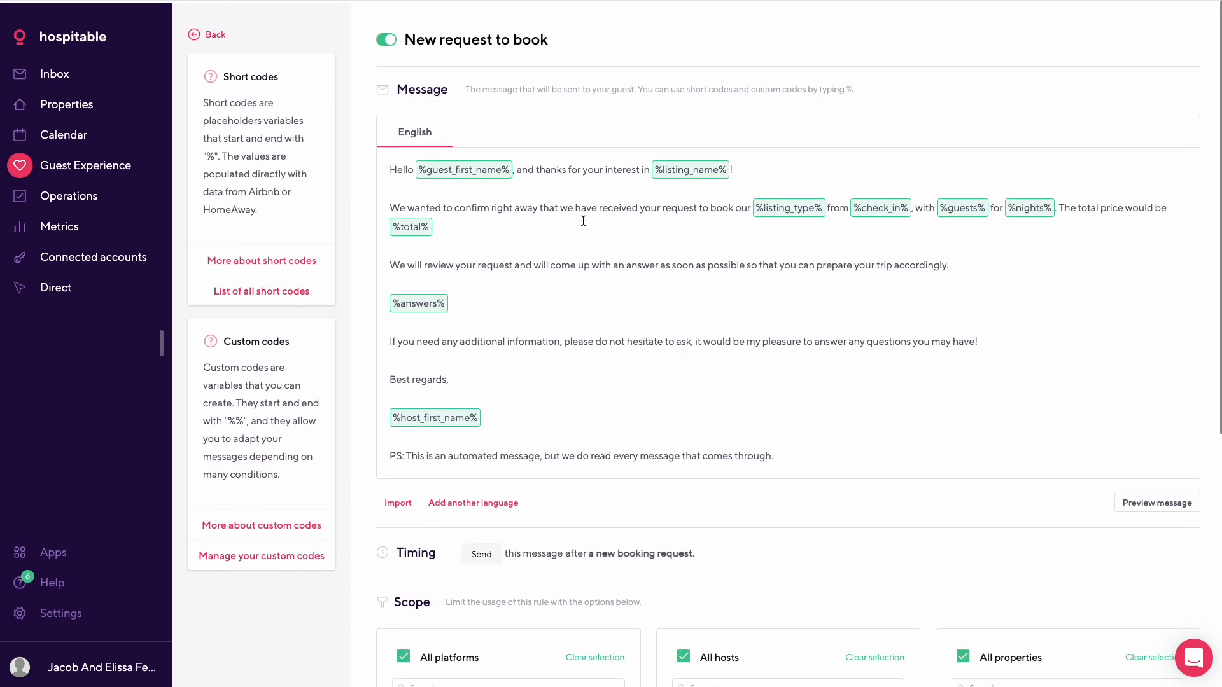
left_click(215, 34)
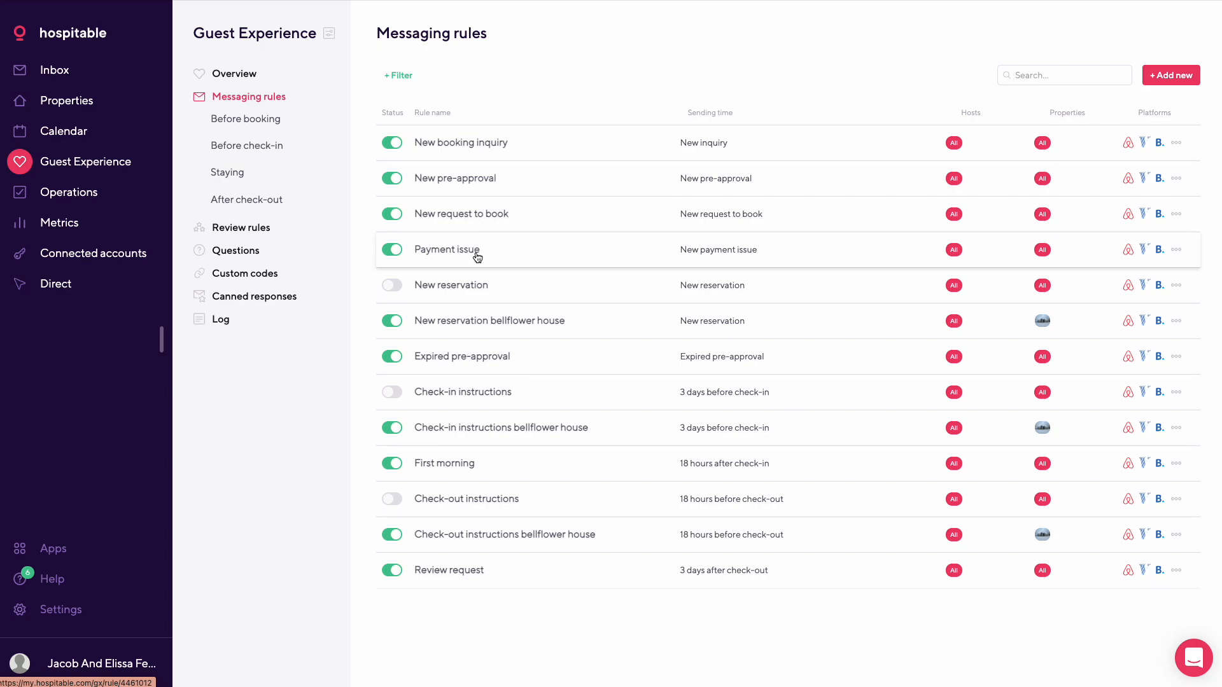
left_click(467, 250)
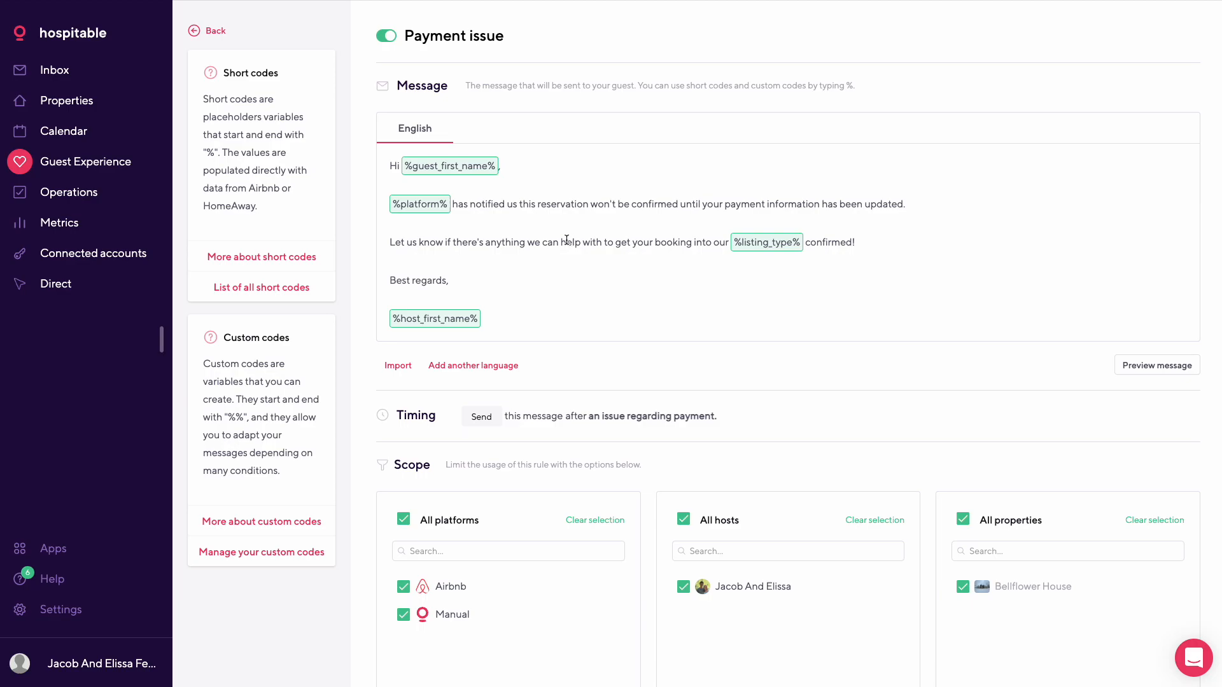
mouse_move(476, 199)
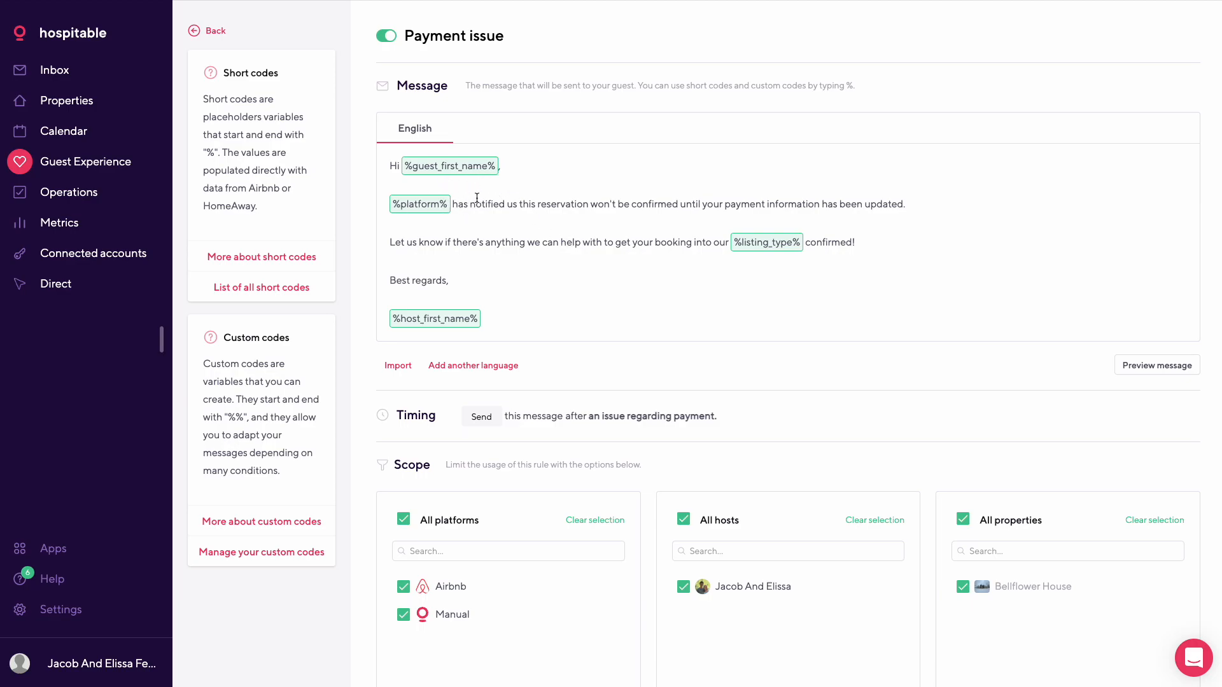
mouse_move(616, 199)
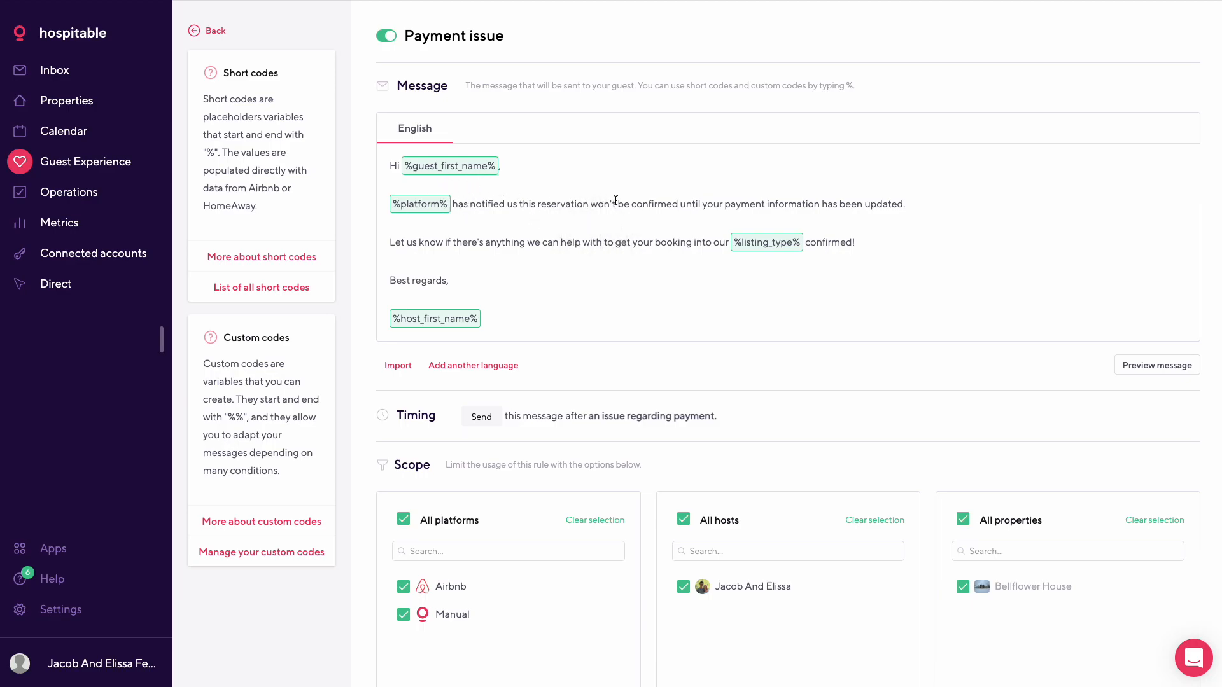
mouse_move(532, 258)
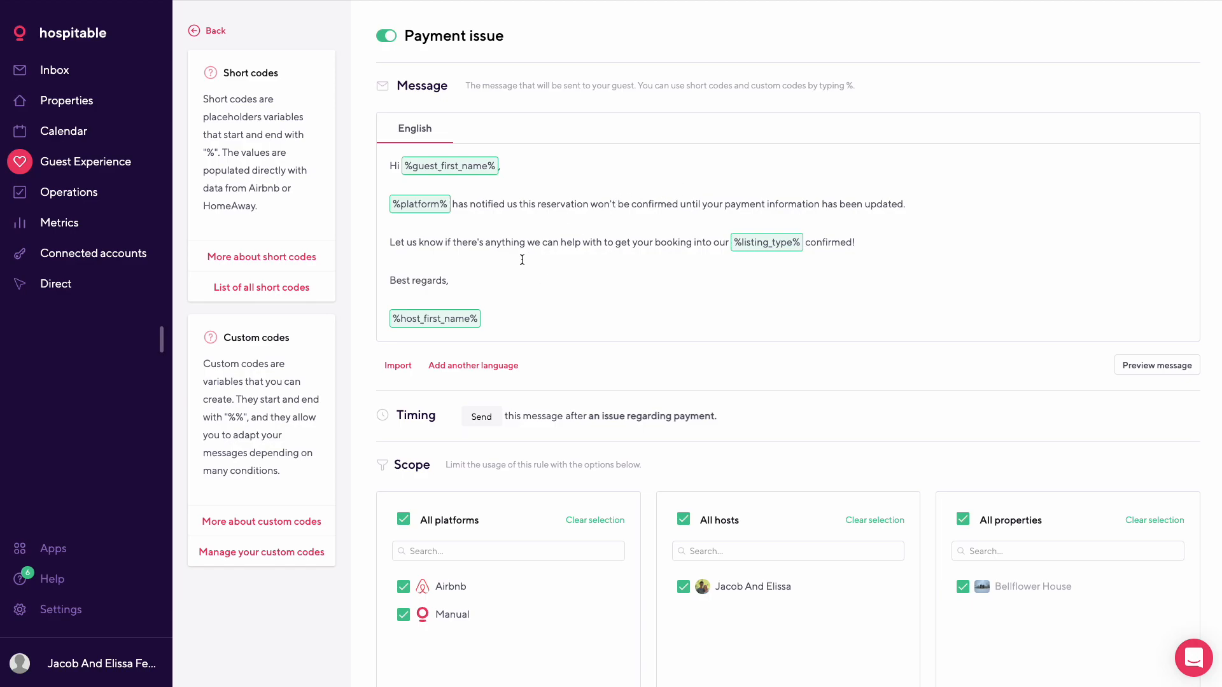
mouse_move(580, 239)
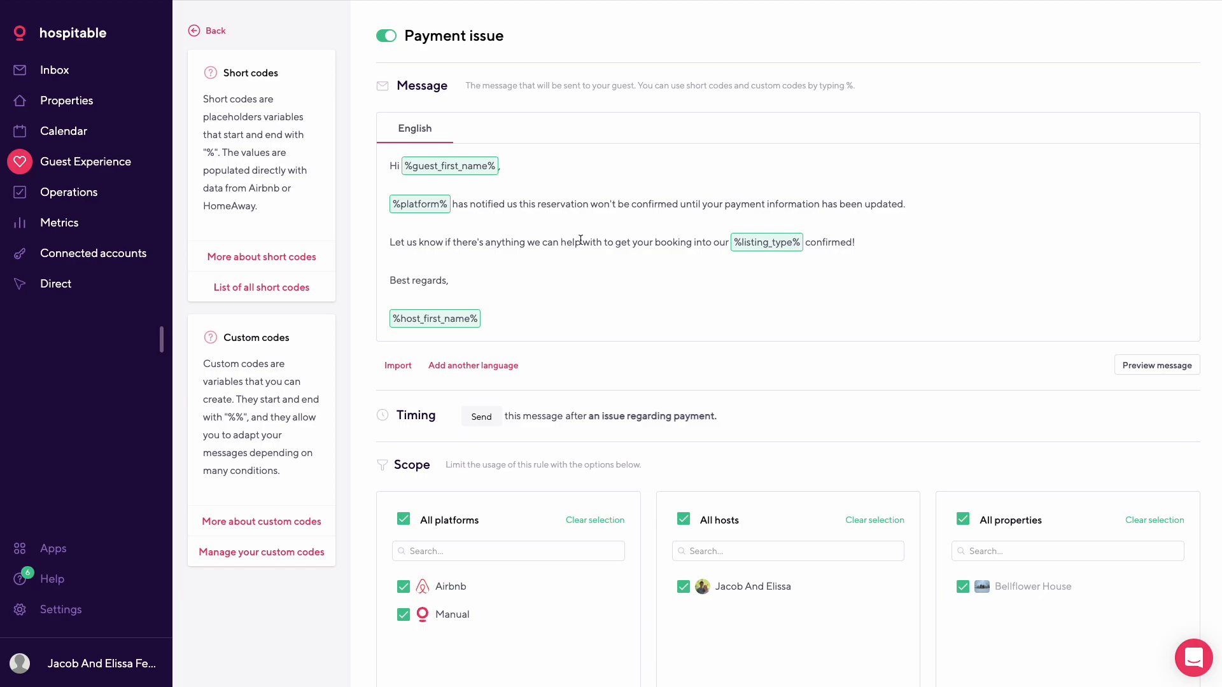
left_click(208, 31)
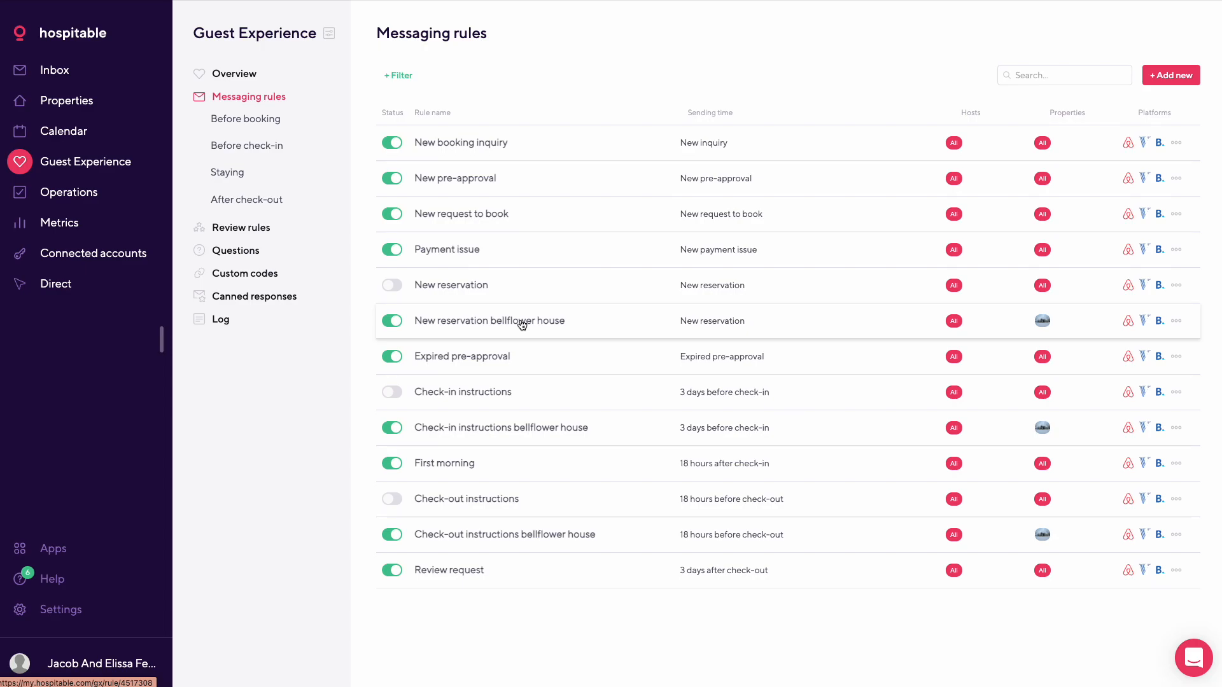
left_click(488, 321)
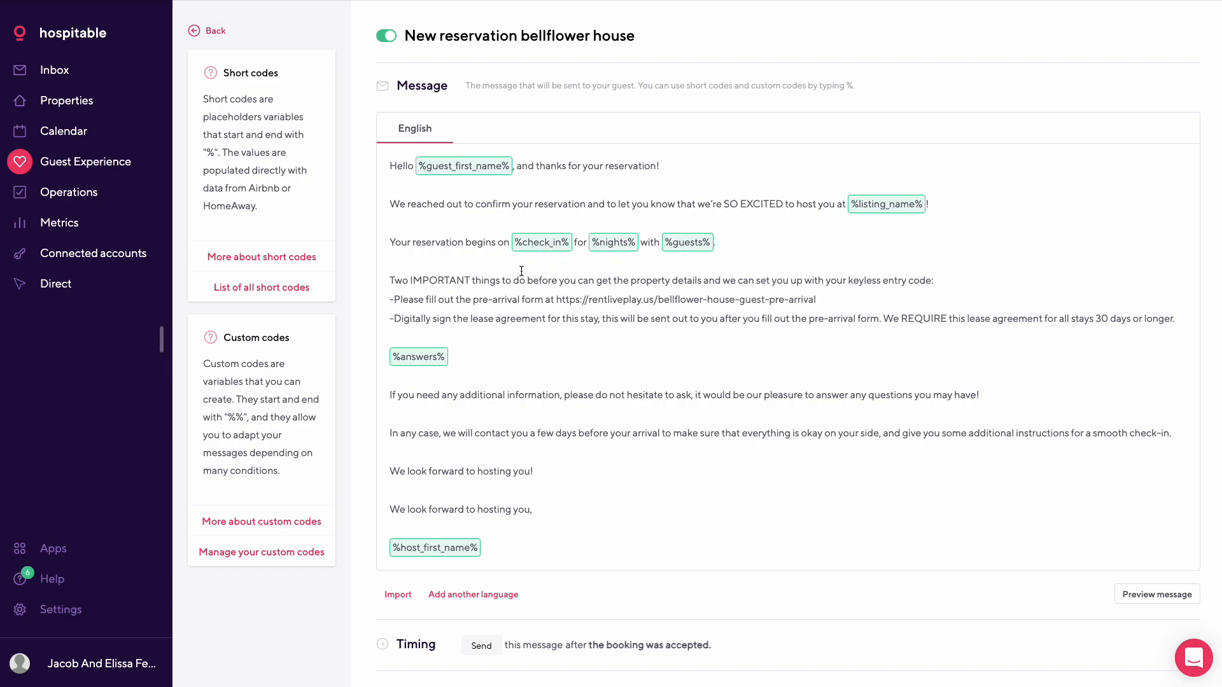
mouse_move(718, 289)
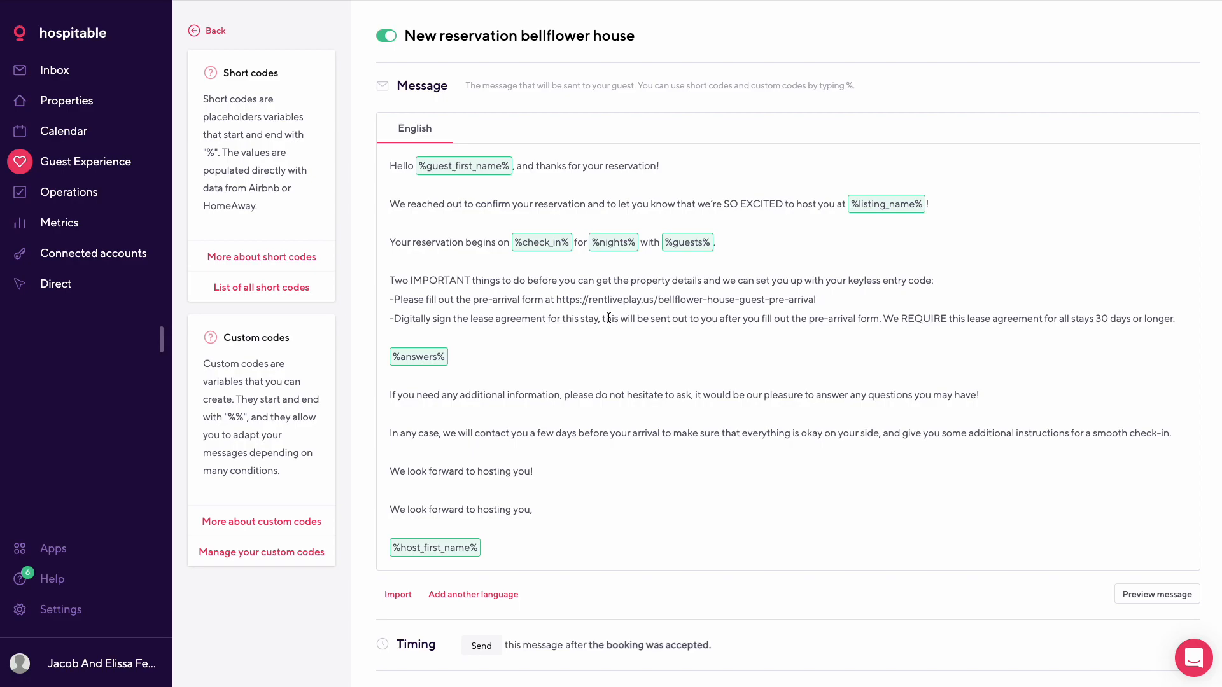
scroll("down", 3)
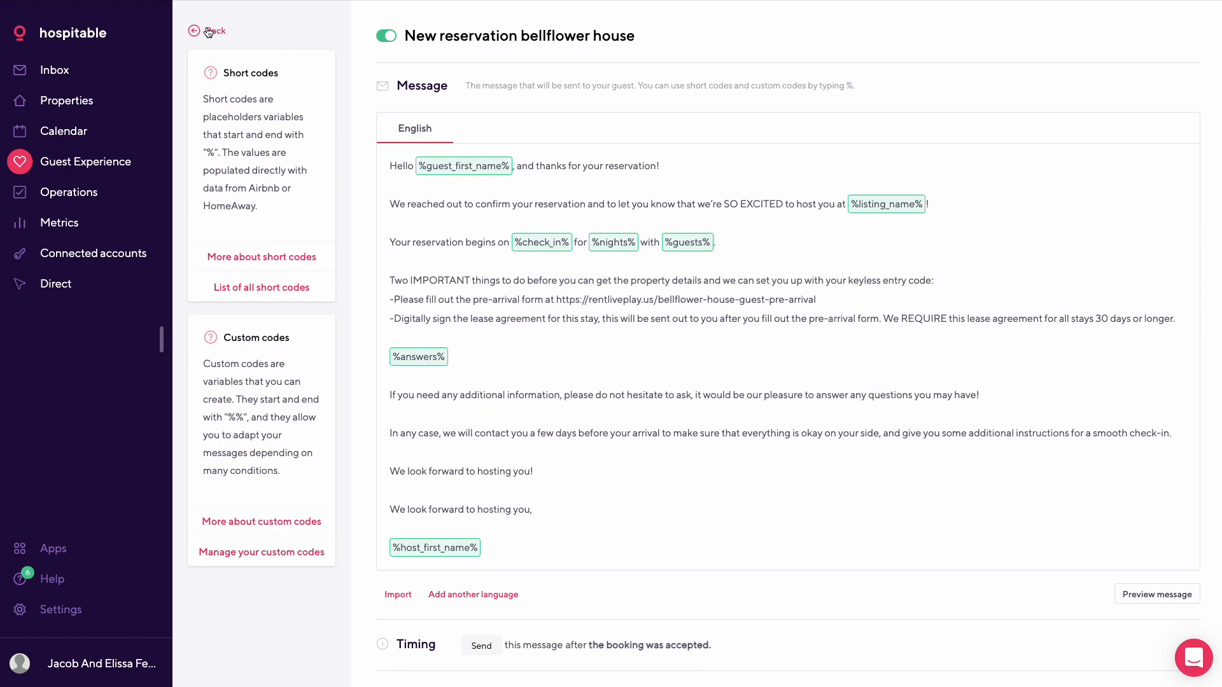
left_click(208, 31)
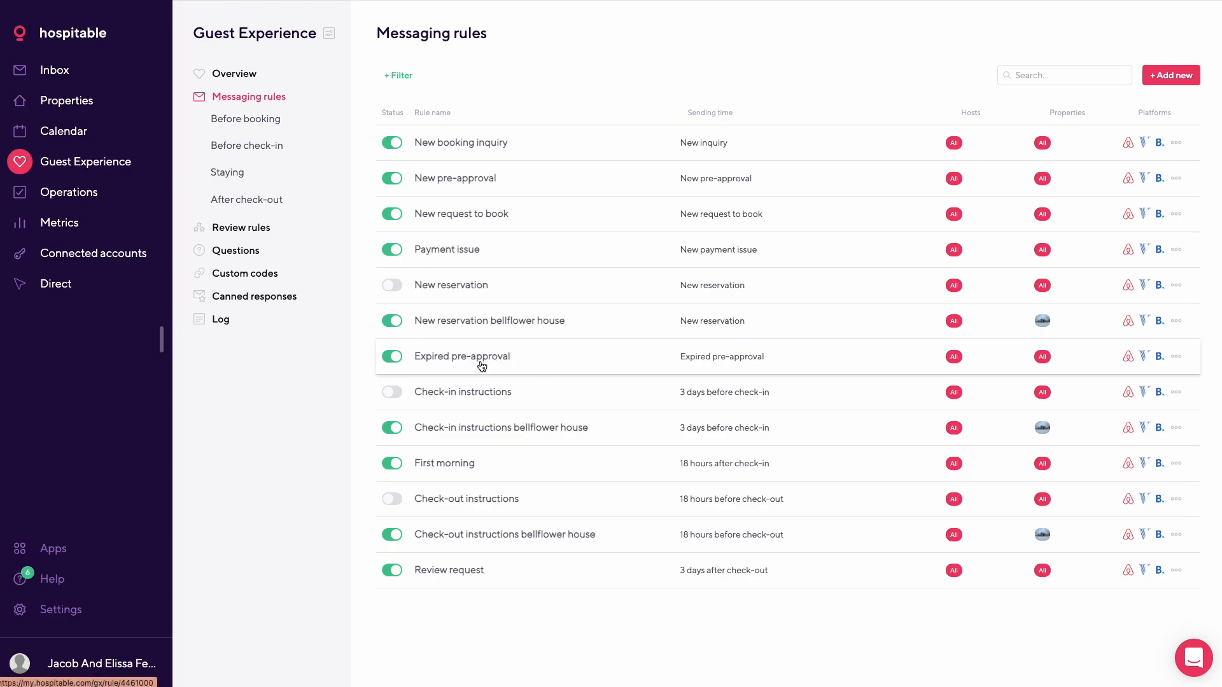
left_click(461, 356)
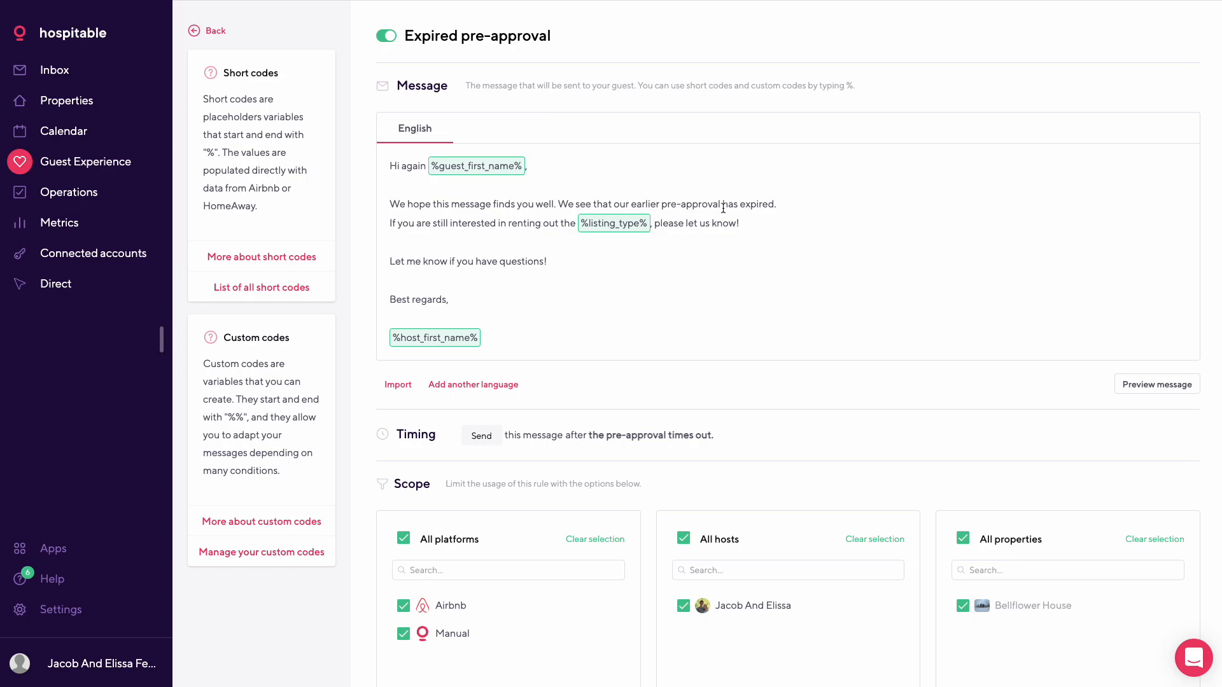
mouse_move(740, 217)
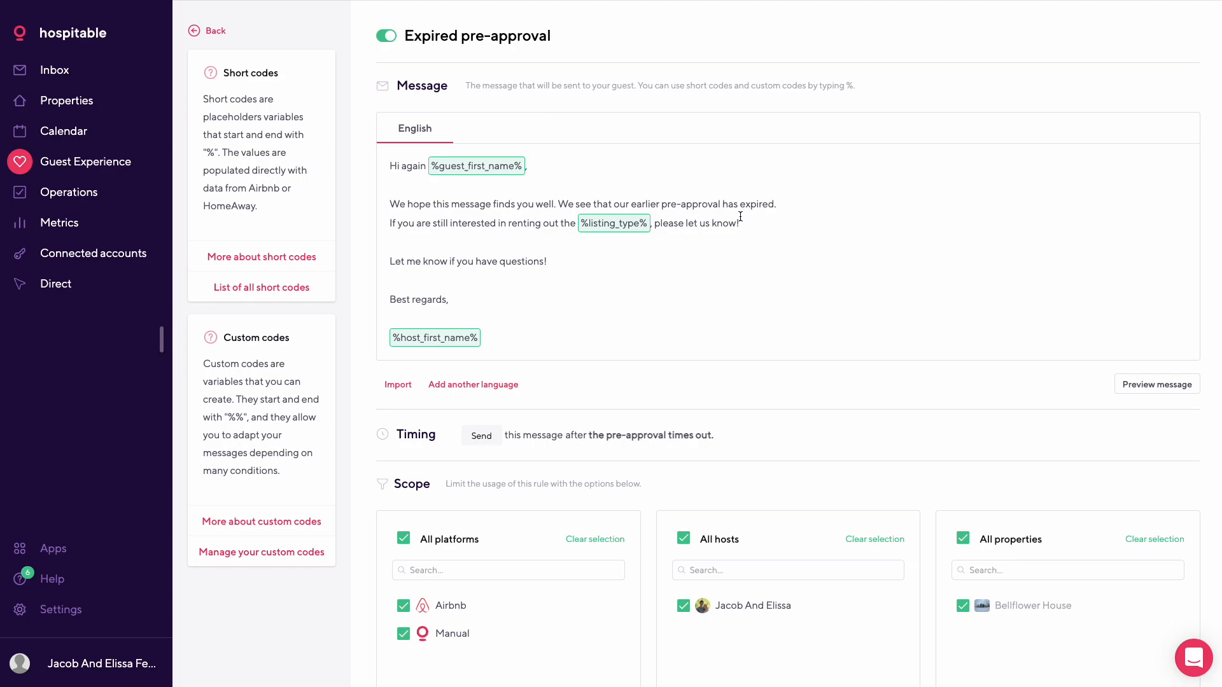
mouse_move(675, 235)
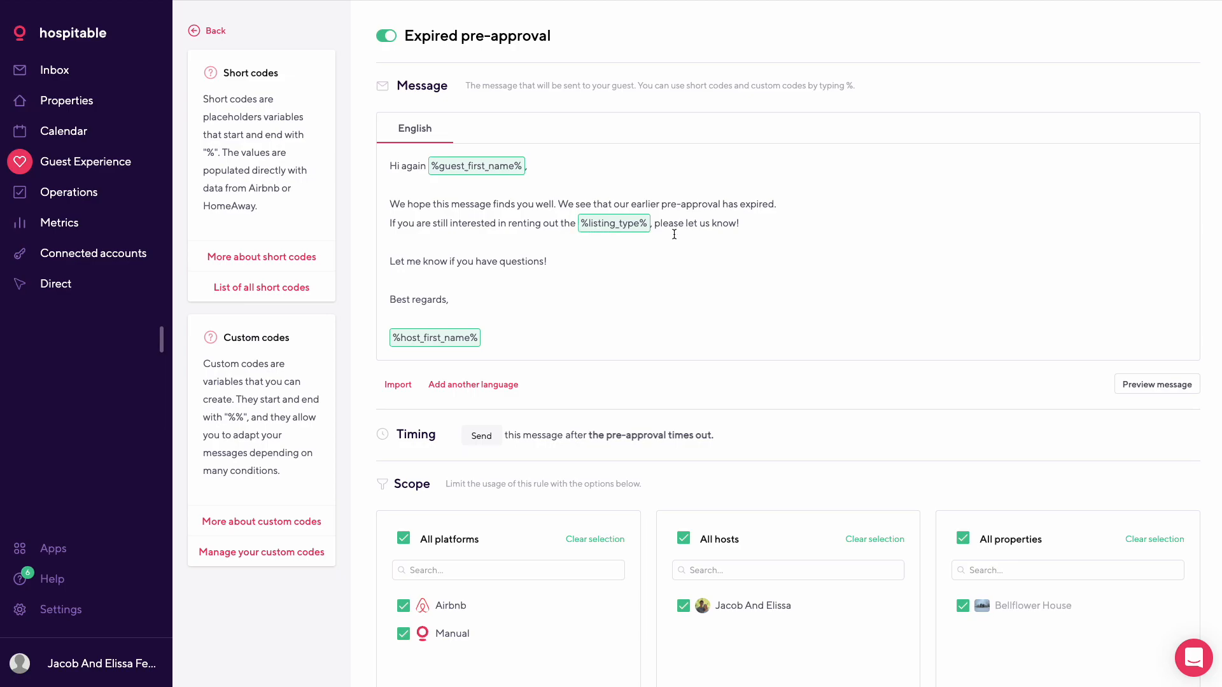
left_click(215, 31)
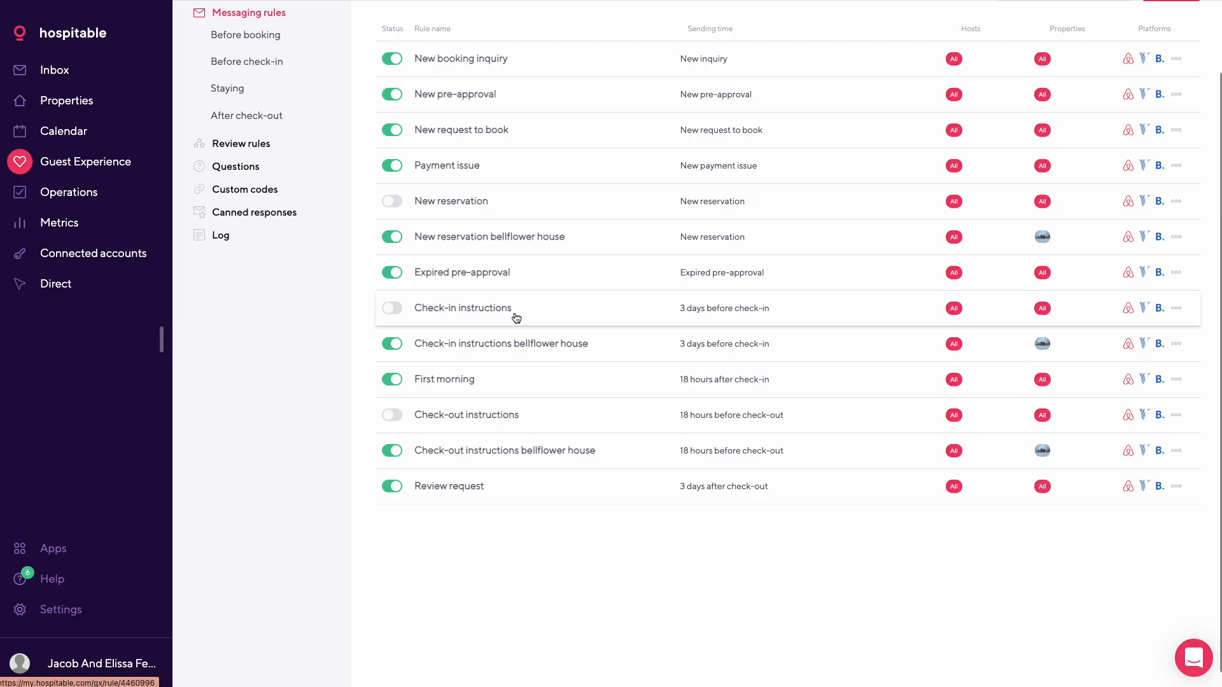
scroll("down", 3)
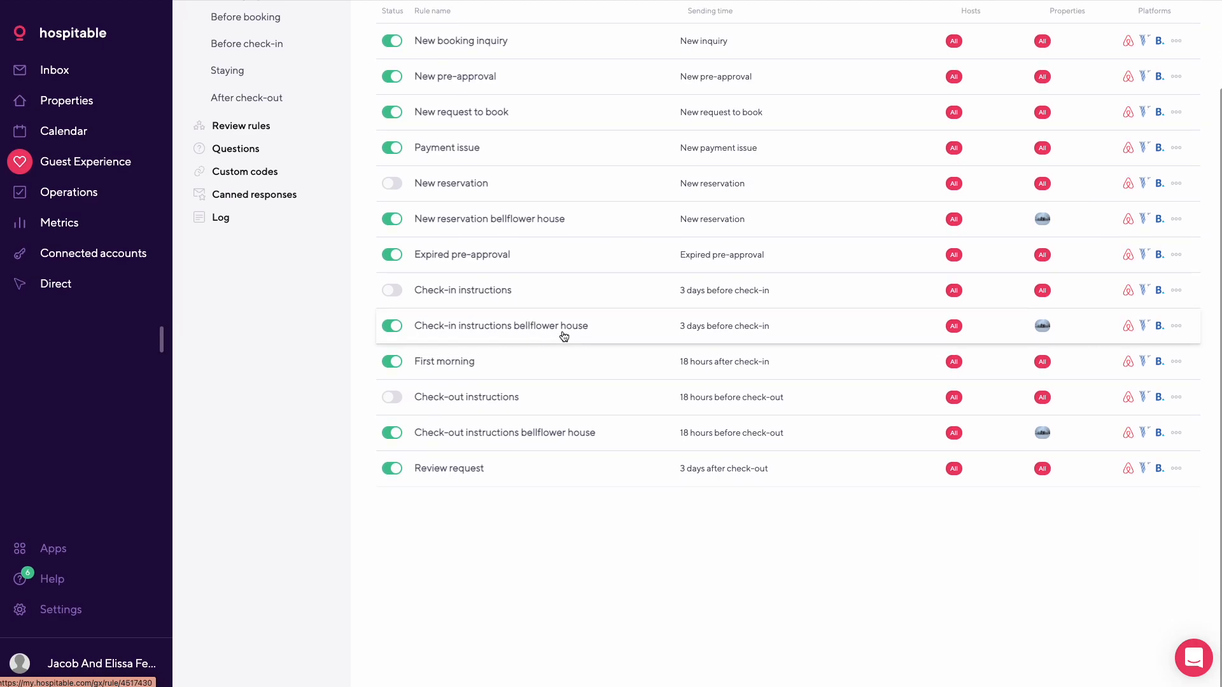
mouse_move(517, 334)
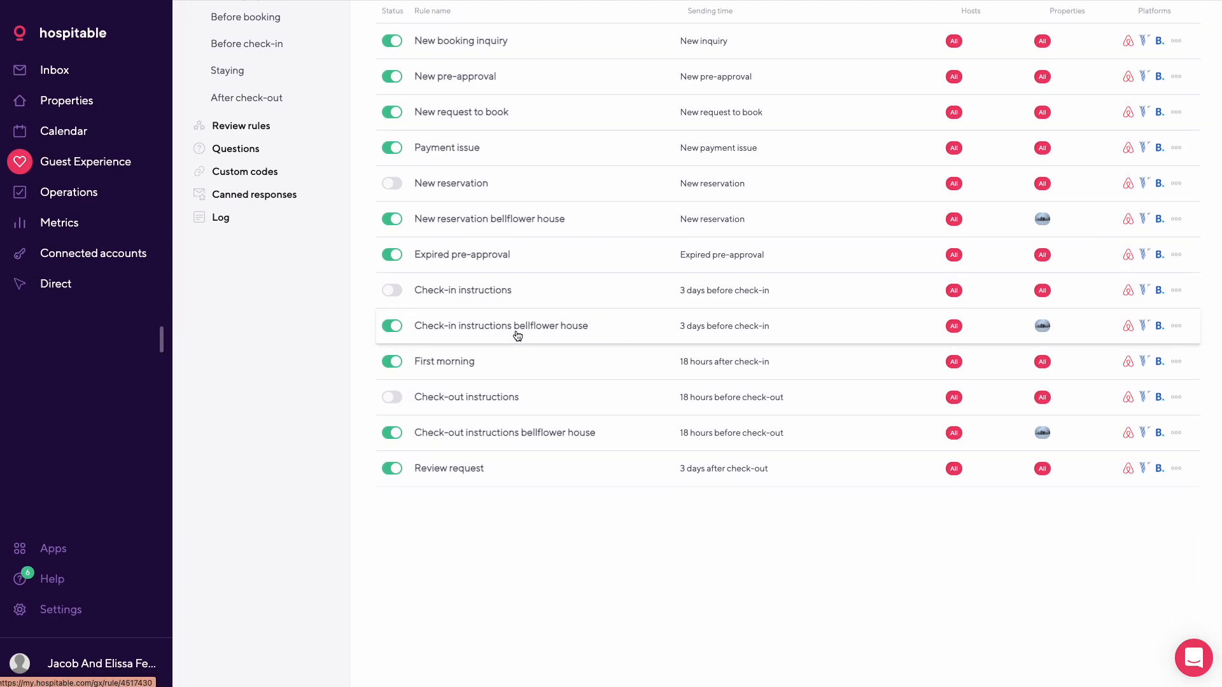
left_click(501, 326)
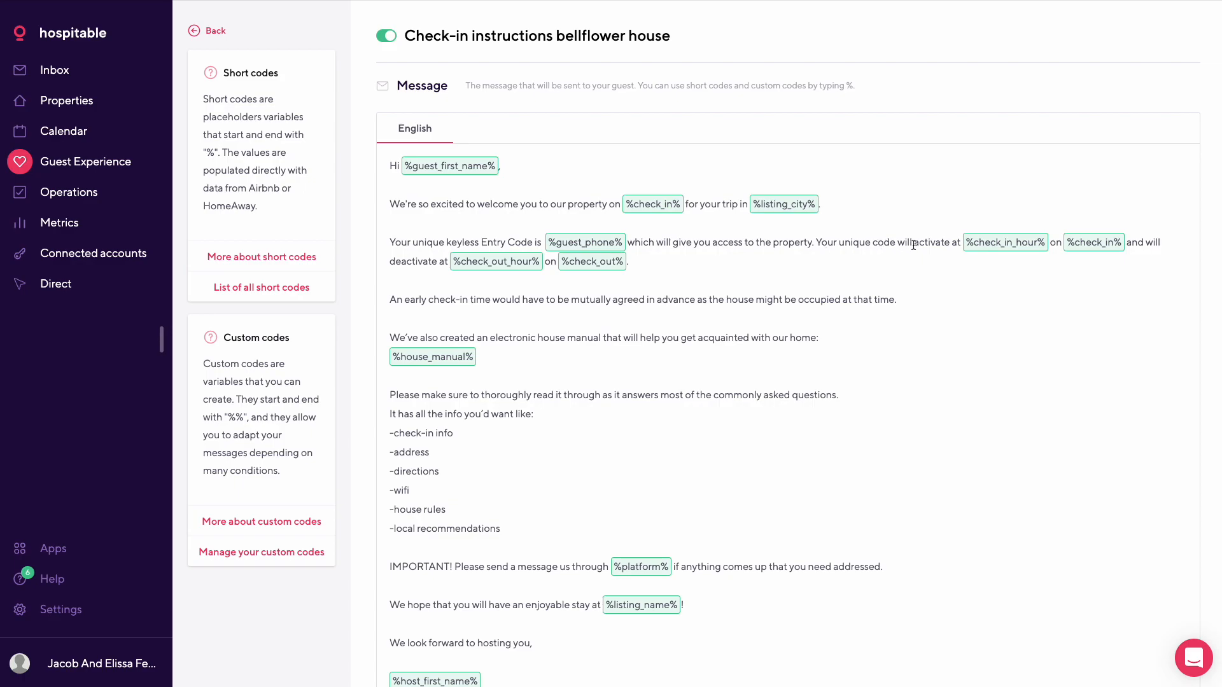
mouse_move(1034, 247)
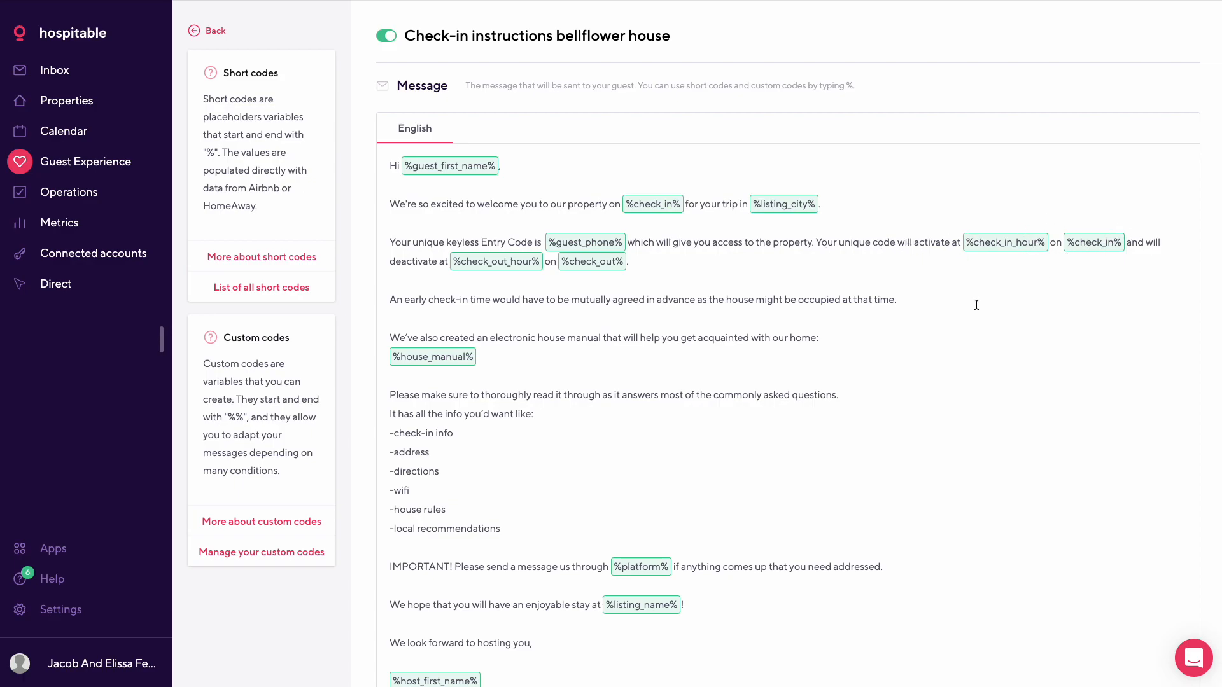
mouse_move(576, 351)
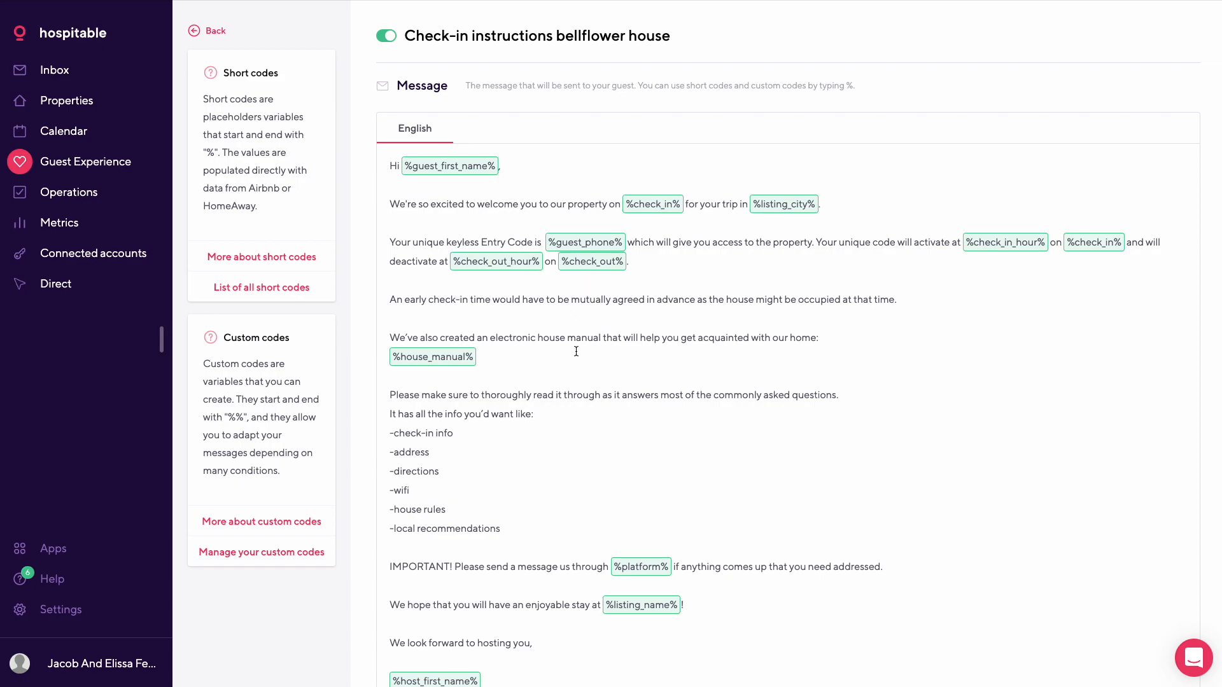
- Leave the check-in instructions template and view the First morning rule instead
scroll("down", 3)
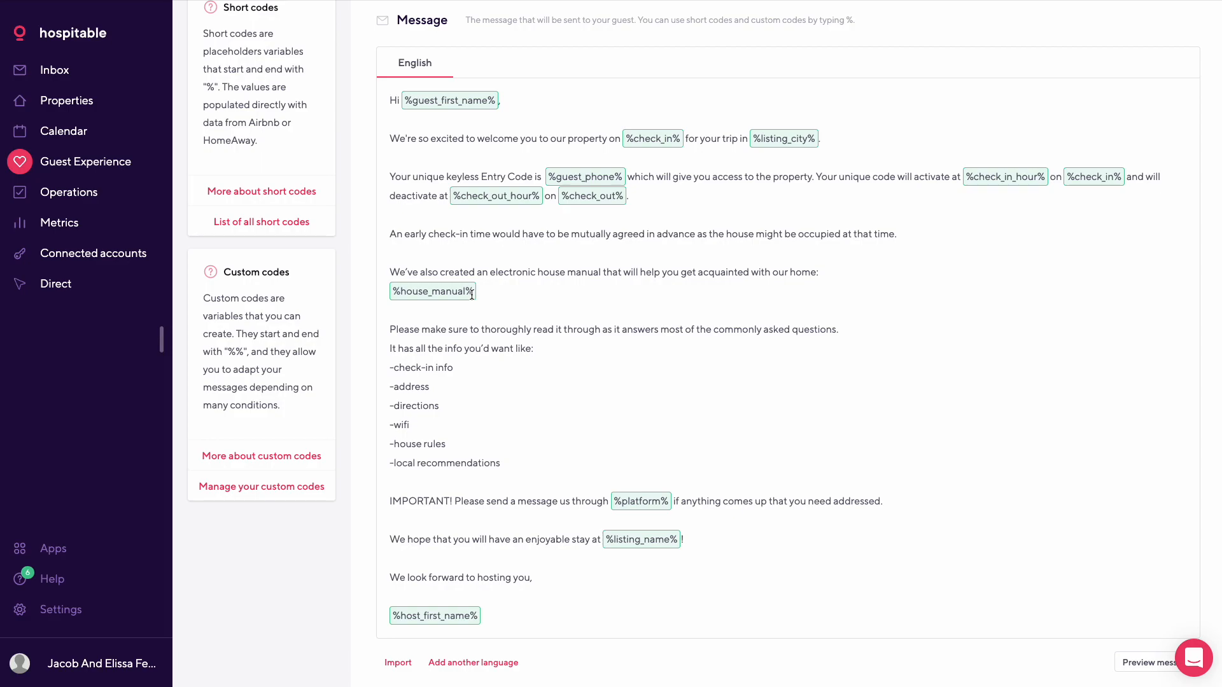
mouse_move(701, 359)
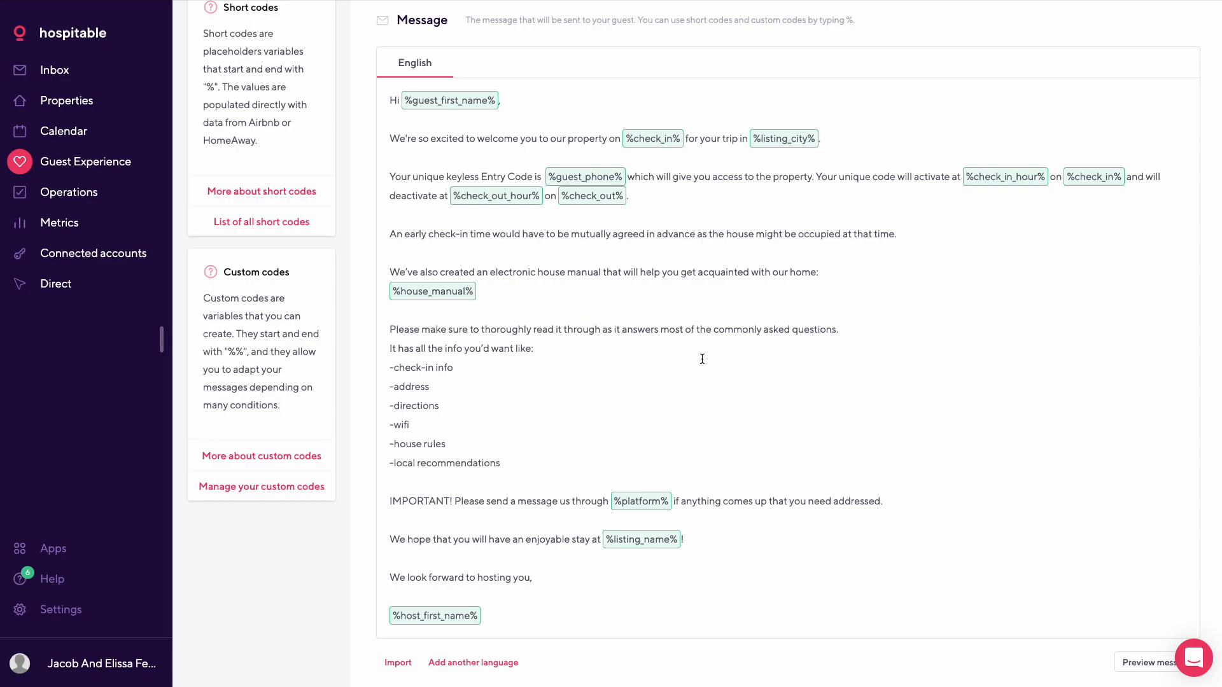
scroll("down", 3)
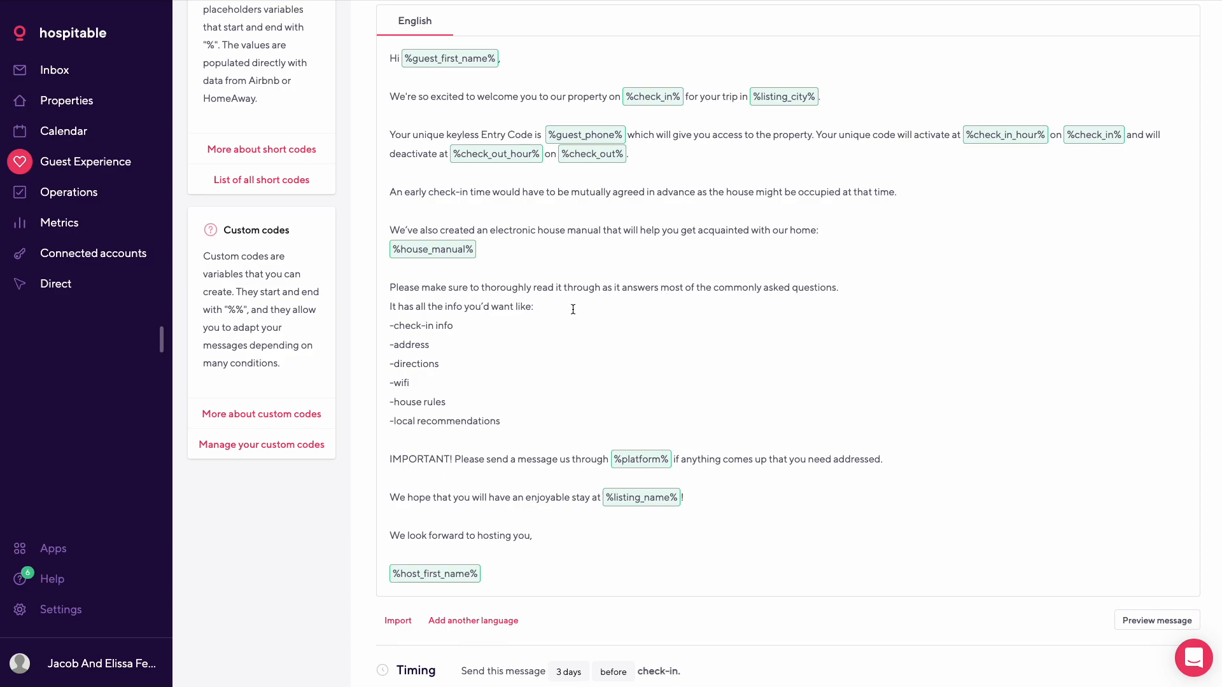
scroll("down", 3)
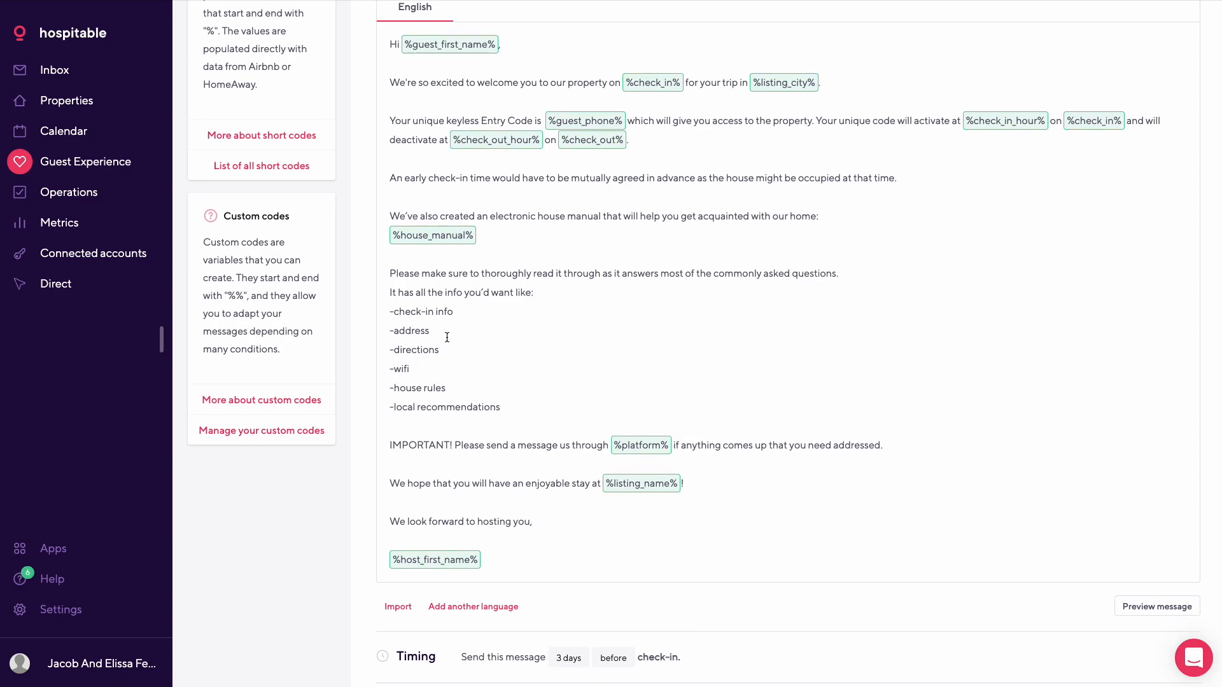
mouse_move(450, 390)
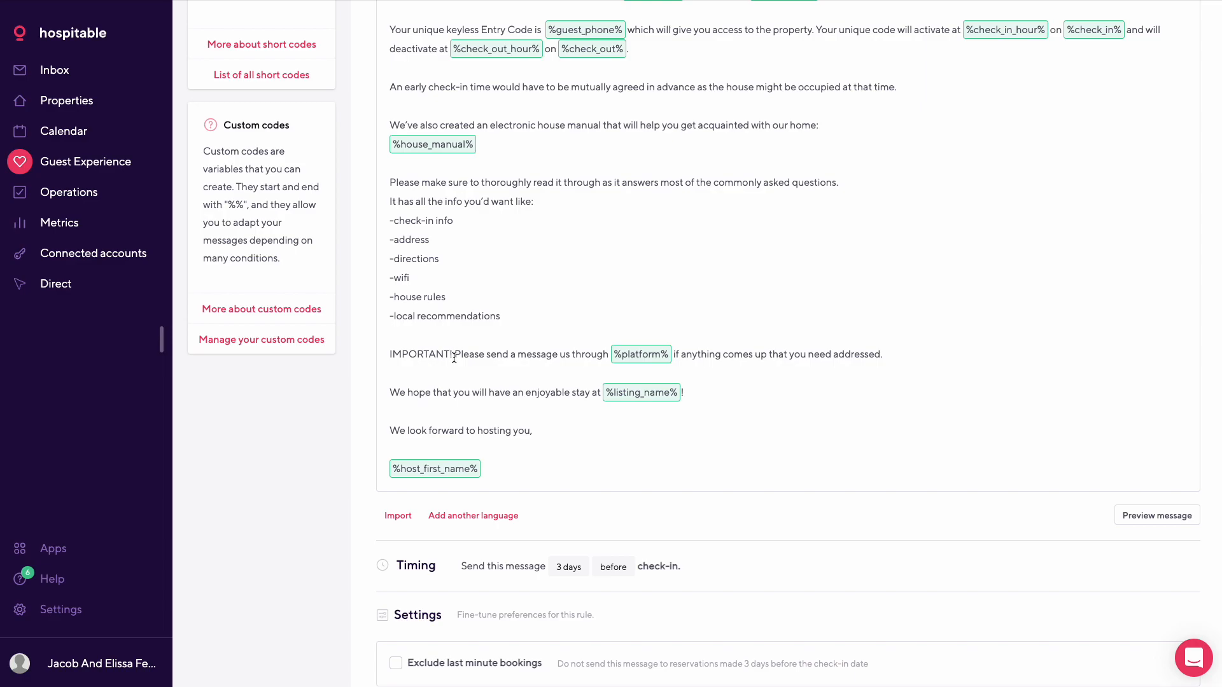
left_click(240, 27)
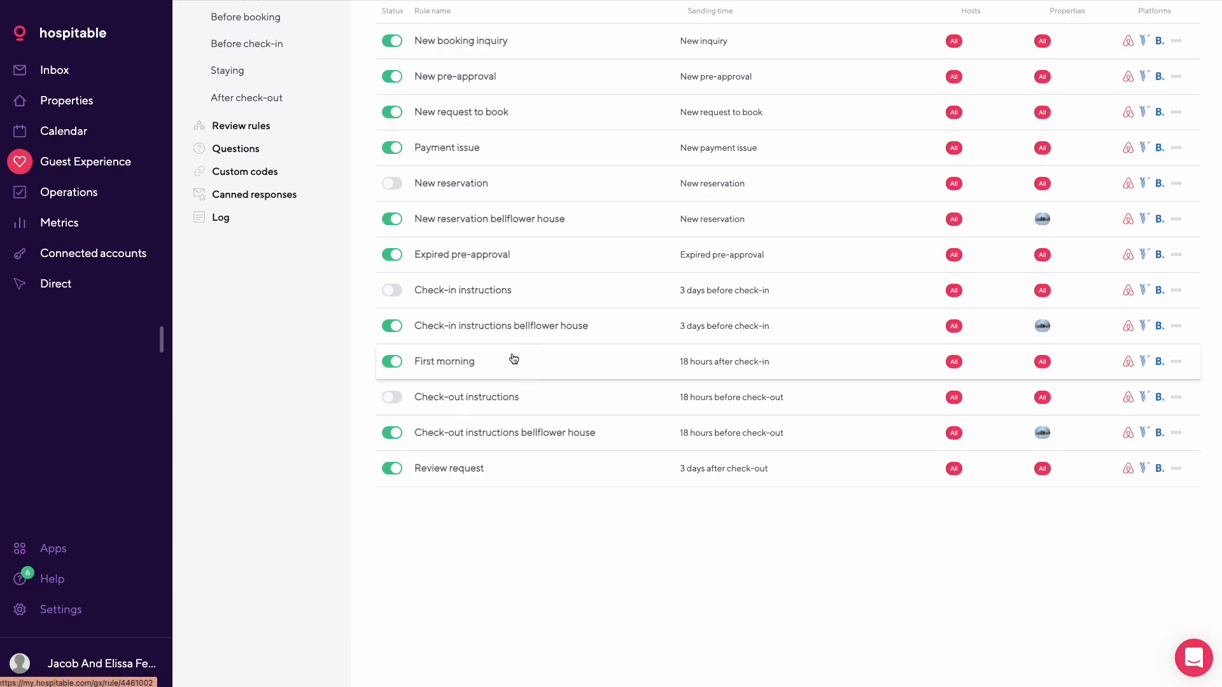
left_click(443, 360)
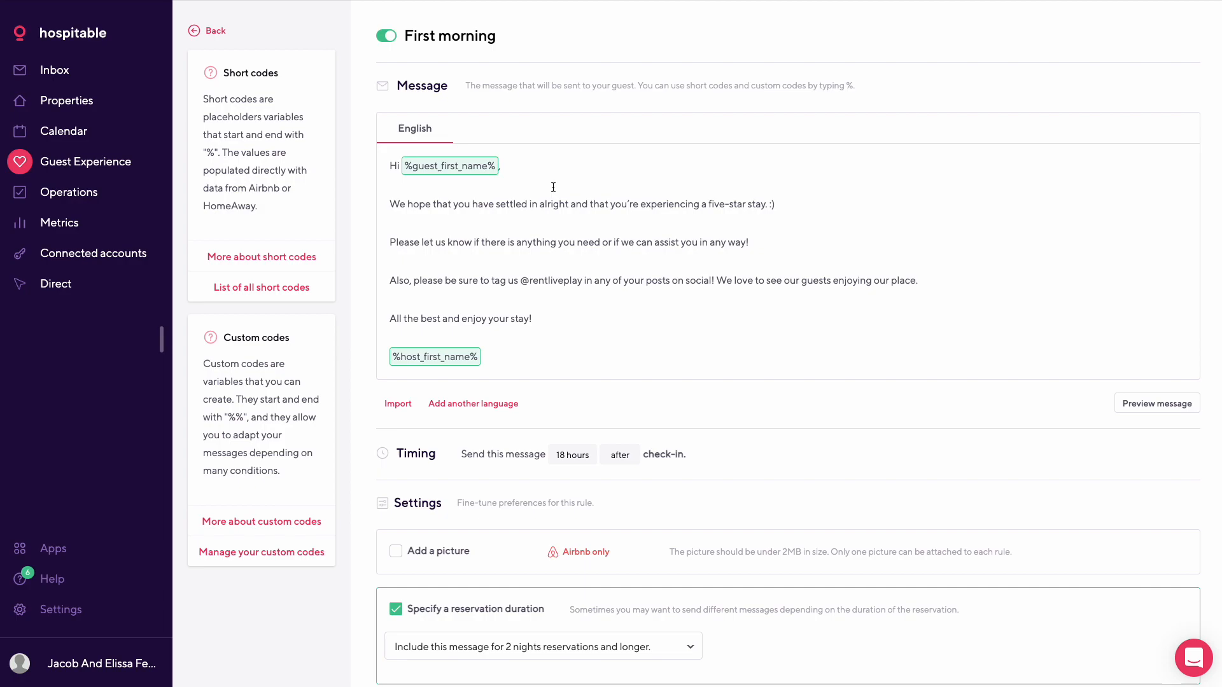
mouse_move(515, 215)
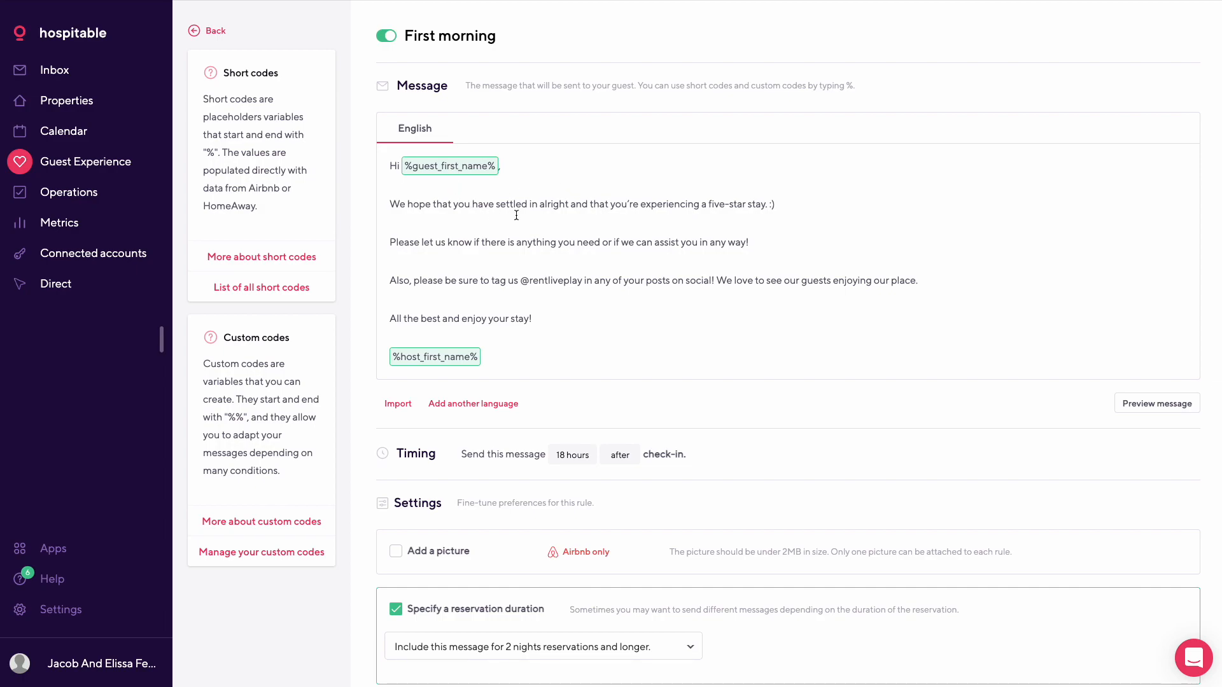
mouse_move(656, 219)
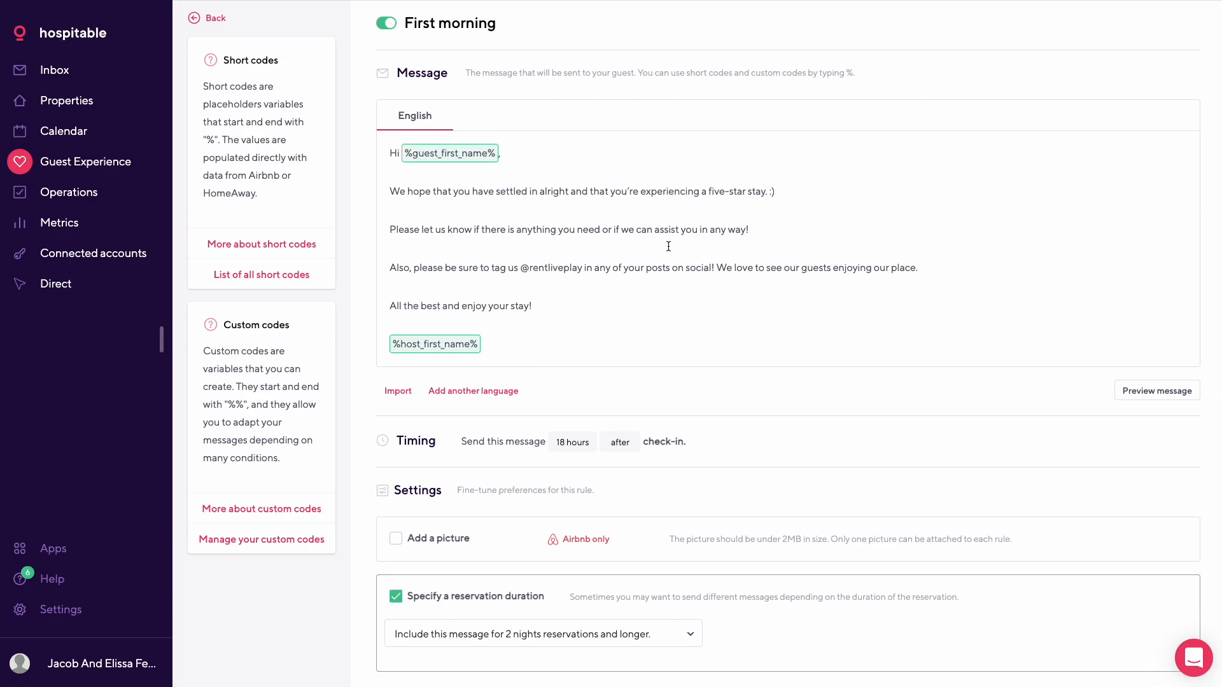
mouse_move(527, 266)
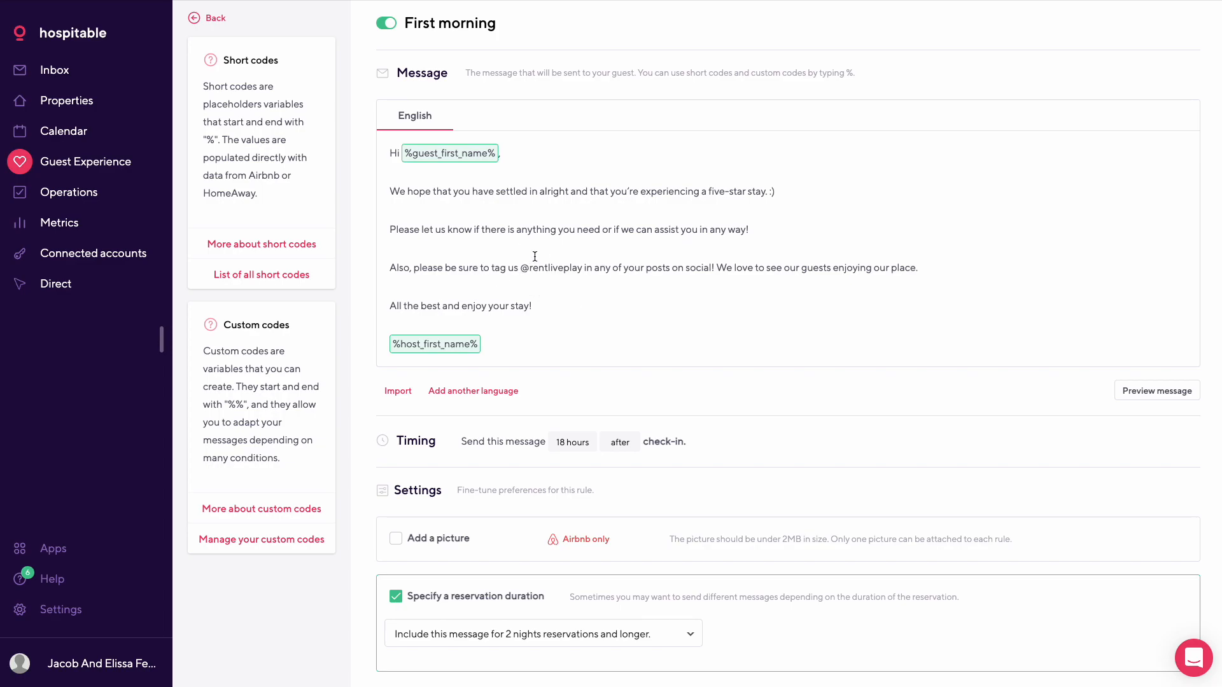
mouse_move(516, 257)
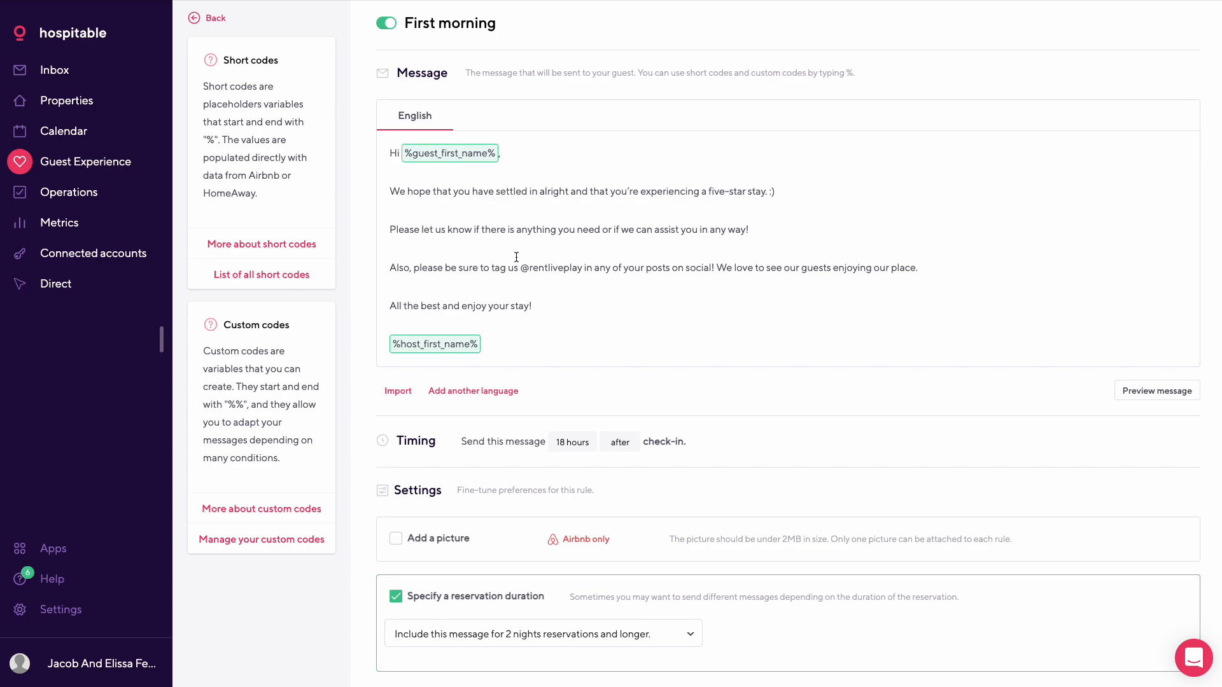
- Finish the First morning rule and view the Check-out instructions bellflower house rule
scroll("down", 3)
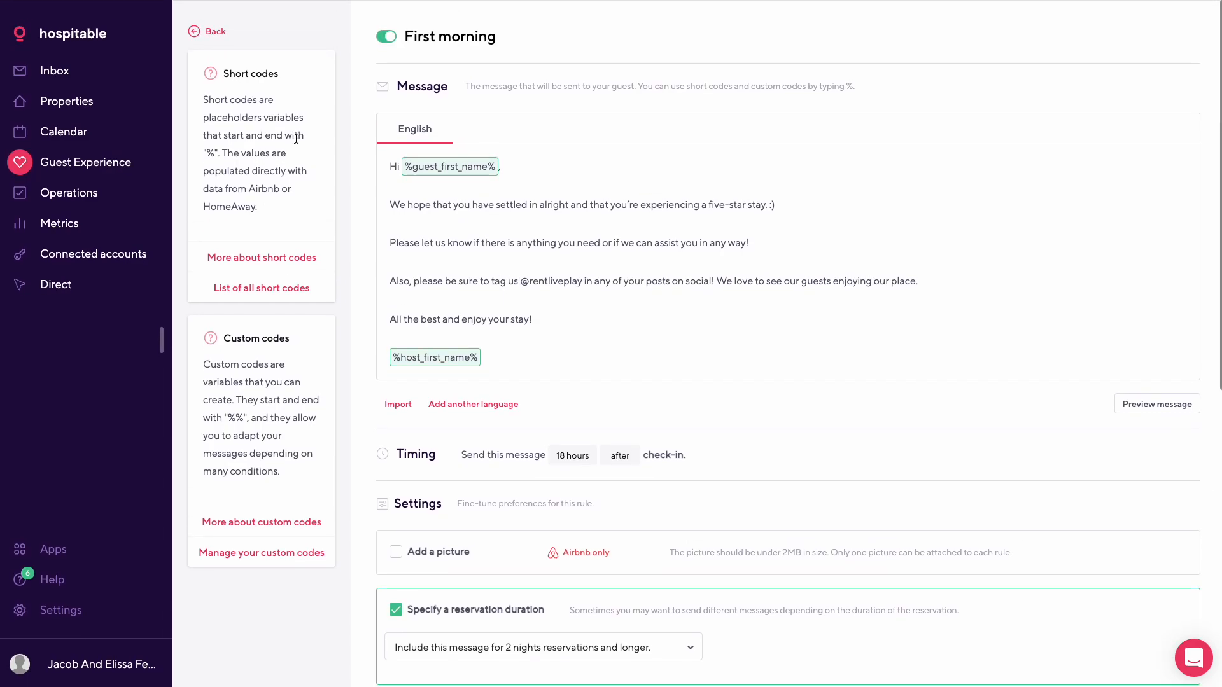
left_click(215, 30)
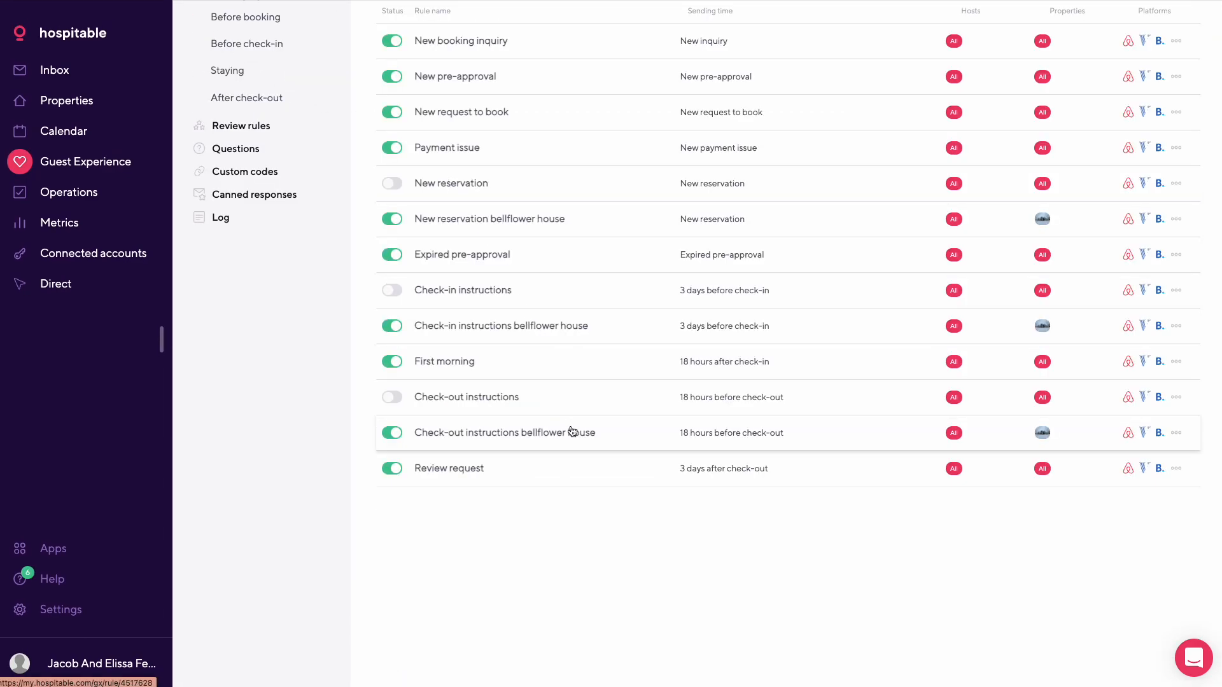
left_click(505, 433)
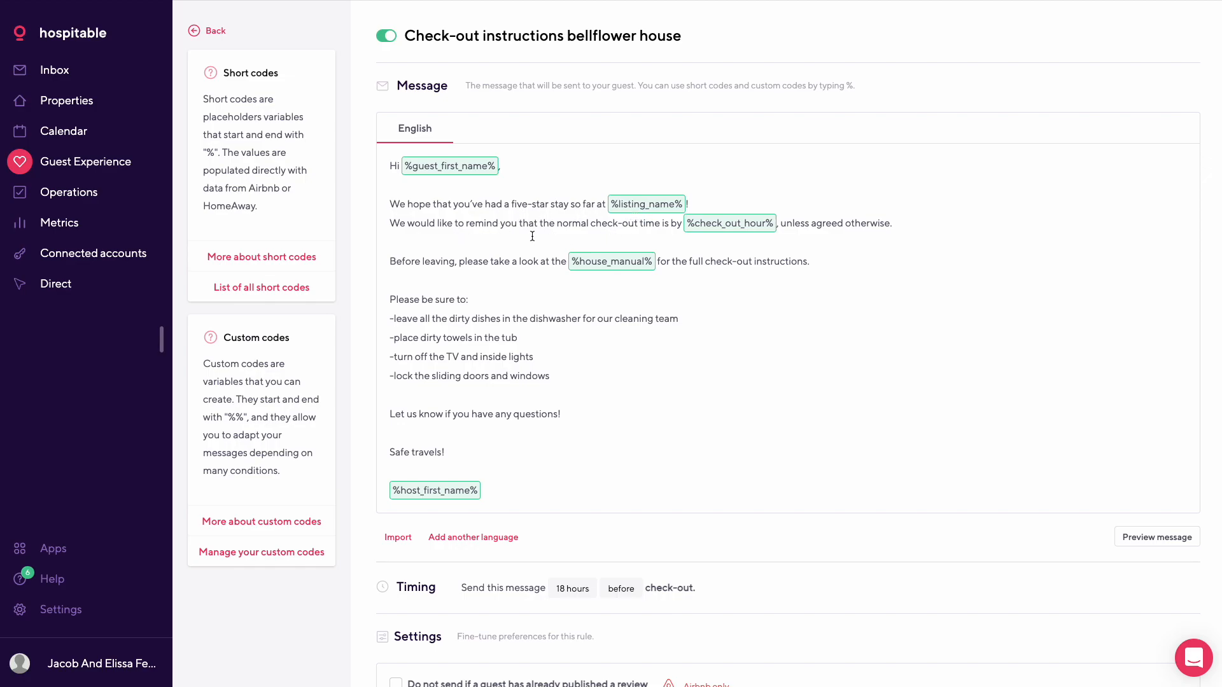
mouse_move(782, 224)
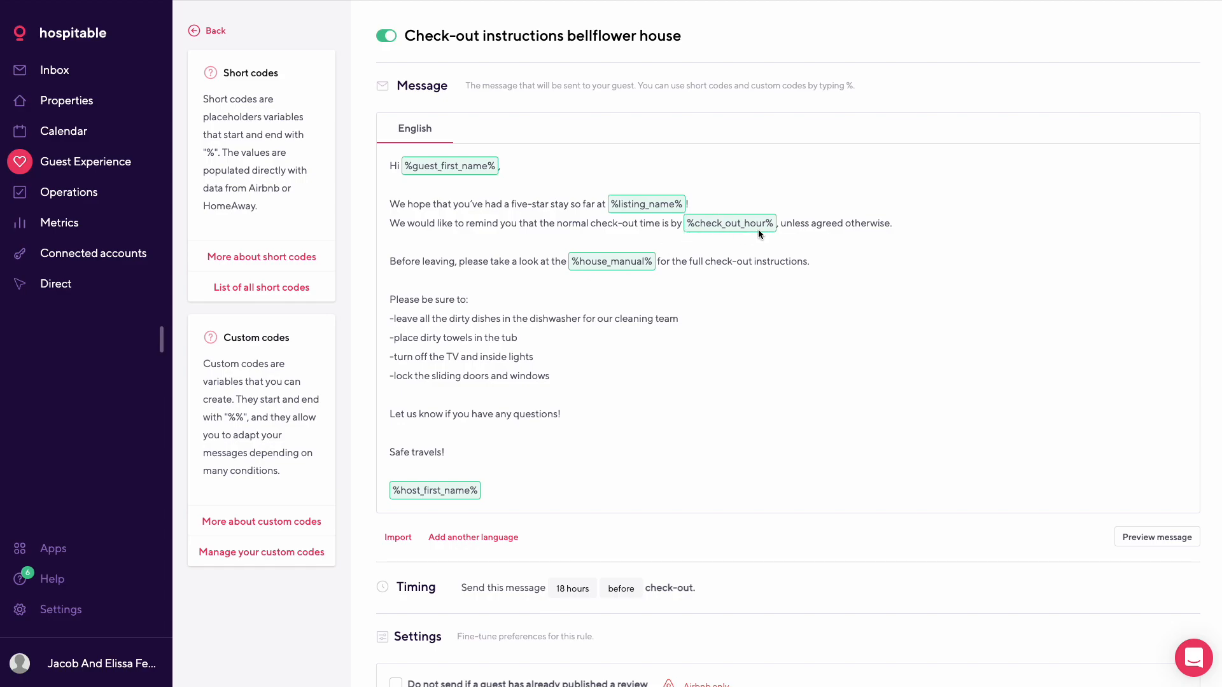
mouse_move(527, 272)
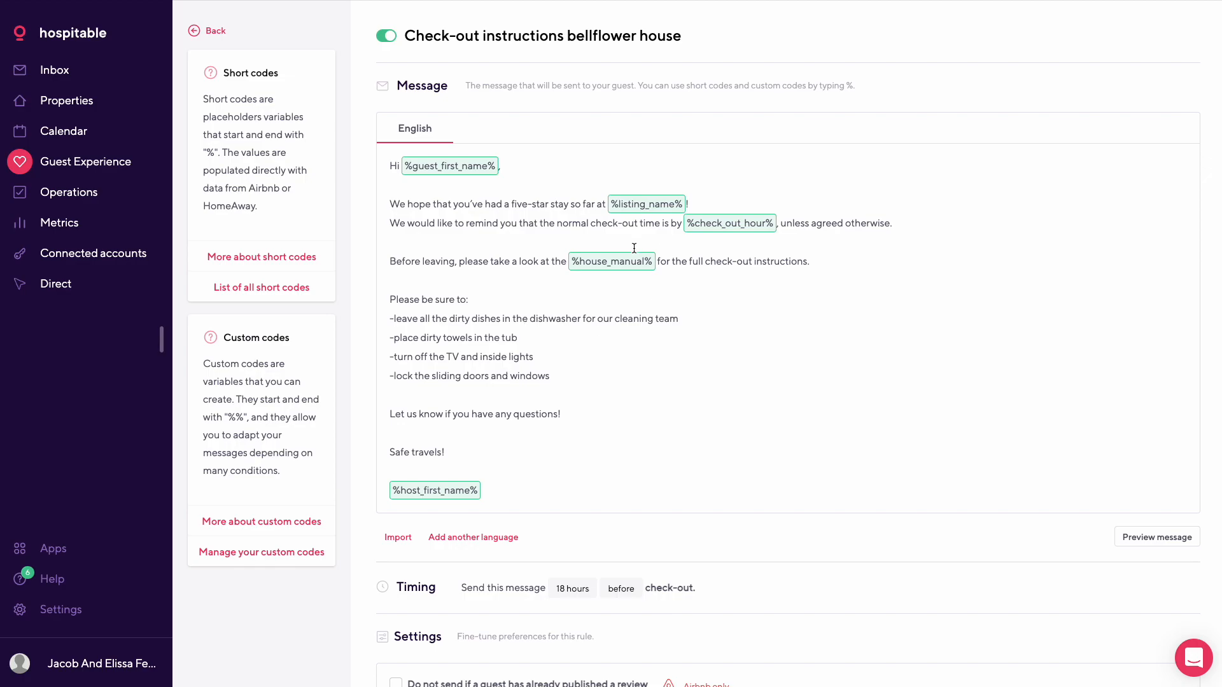
mouse_move(495, 322)
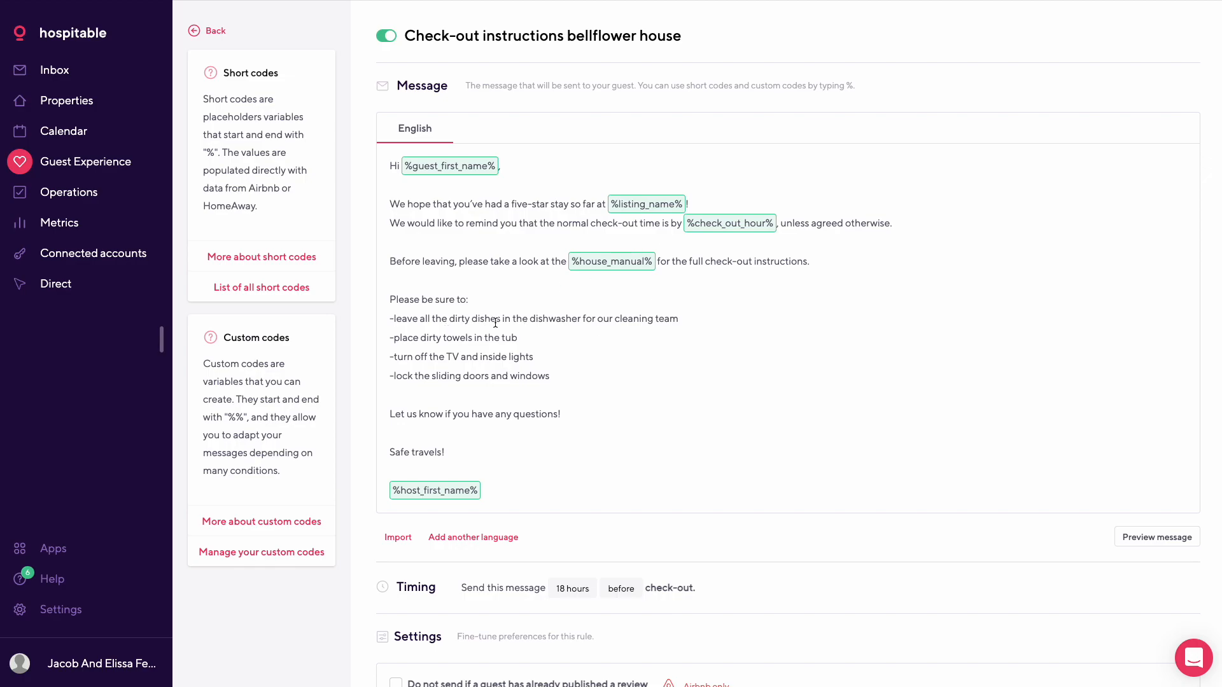
mouse_move(474, 327)
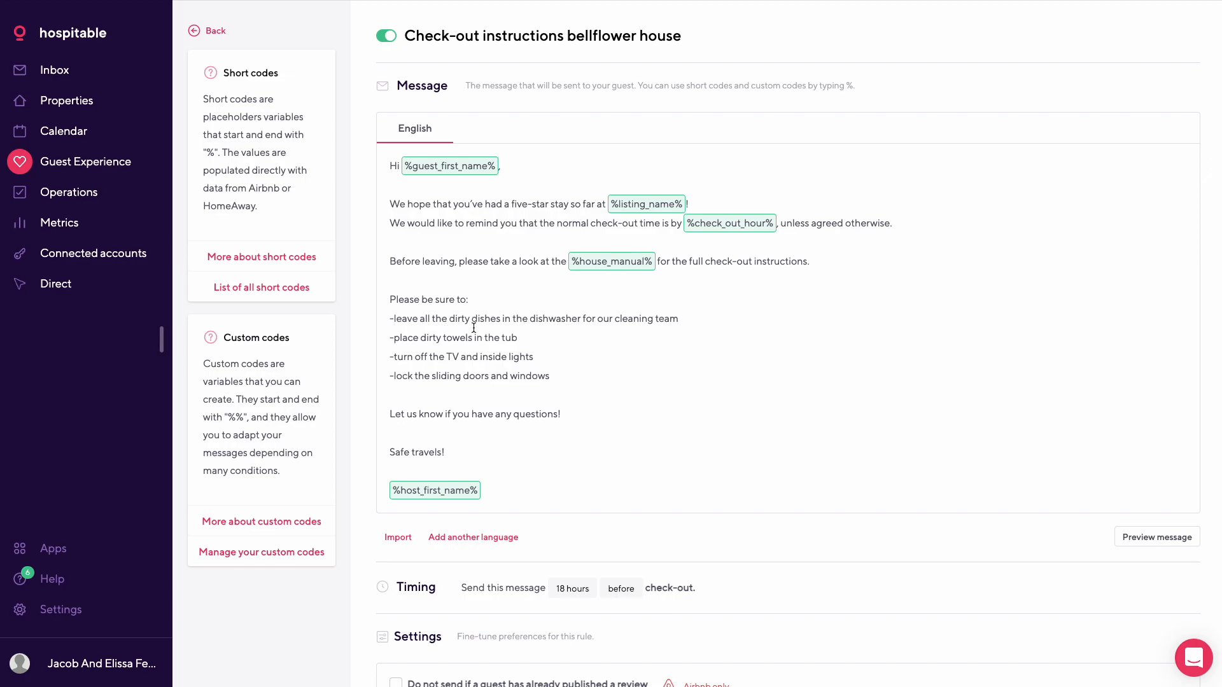
mouse_move(482, 313)
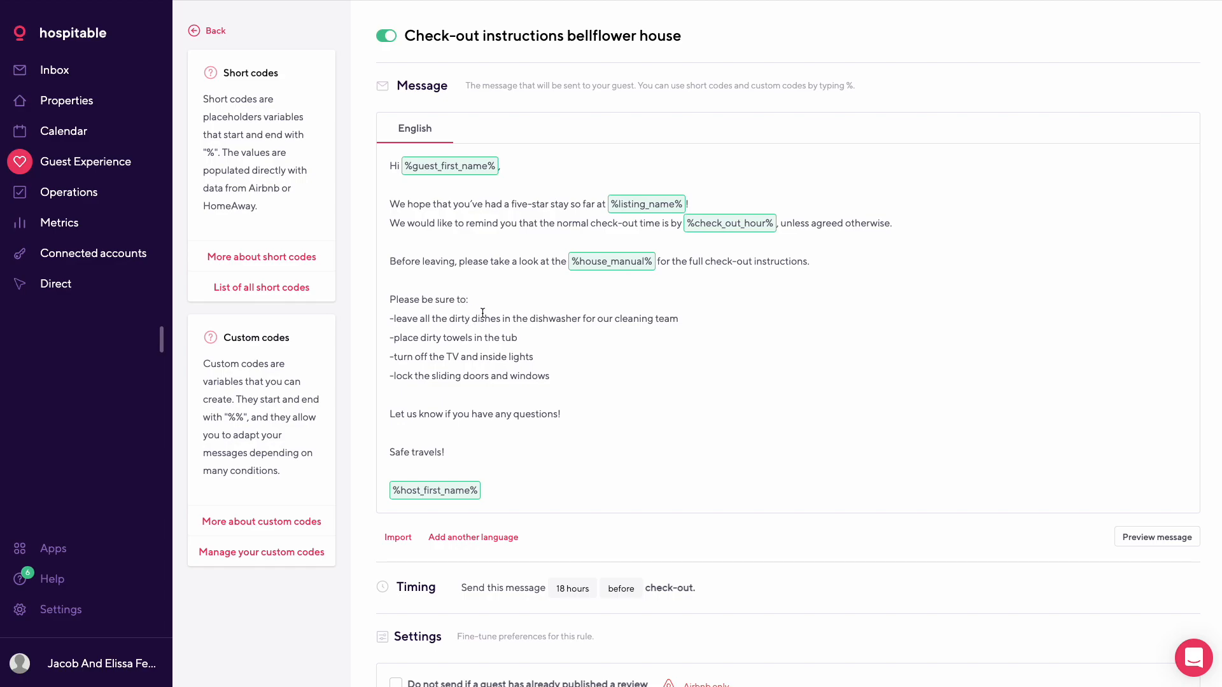
mouse_move(505, 357)
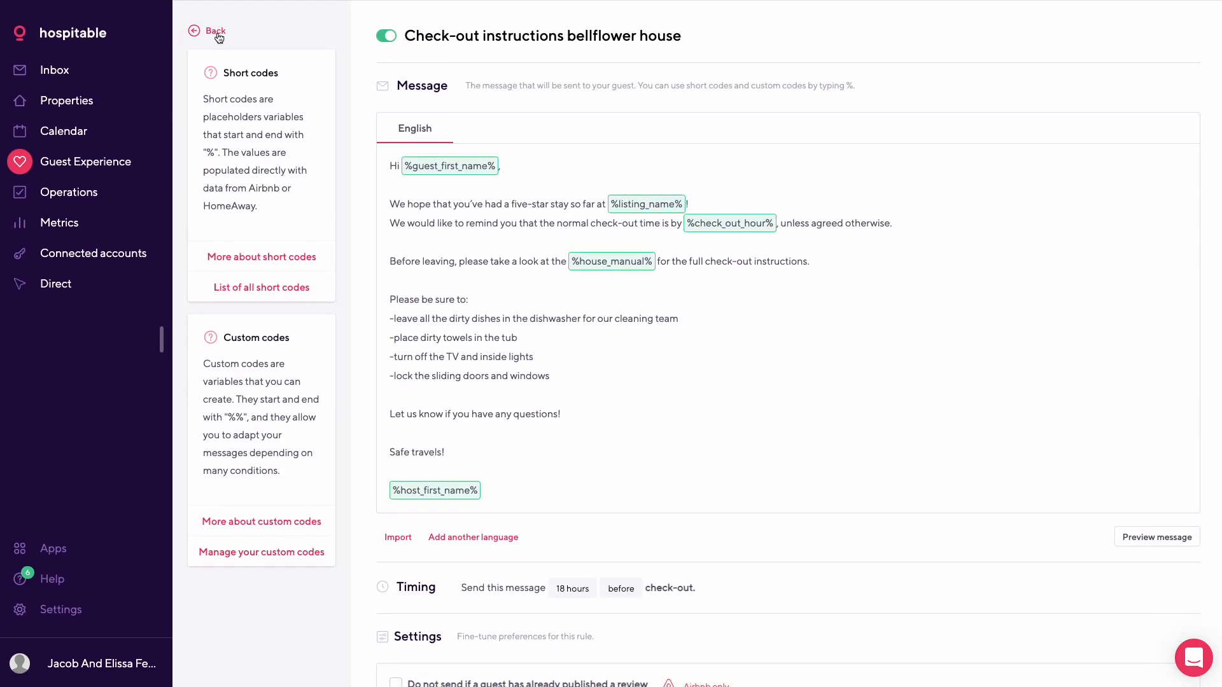
- Leave the check-out template and view the Review request rule sent 3 days after check-out
left_click(208, 30)
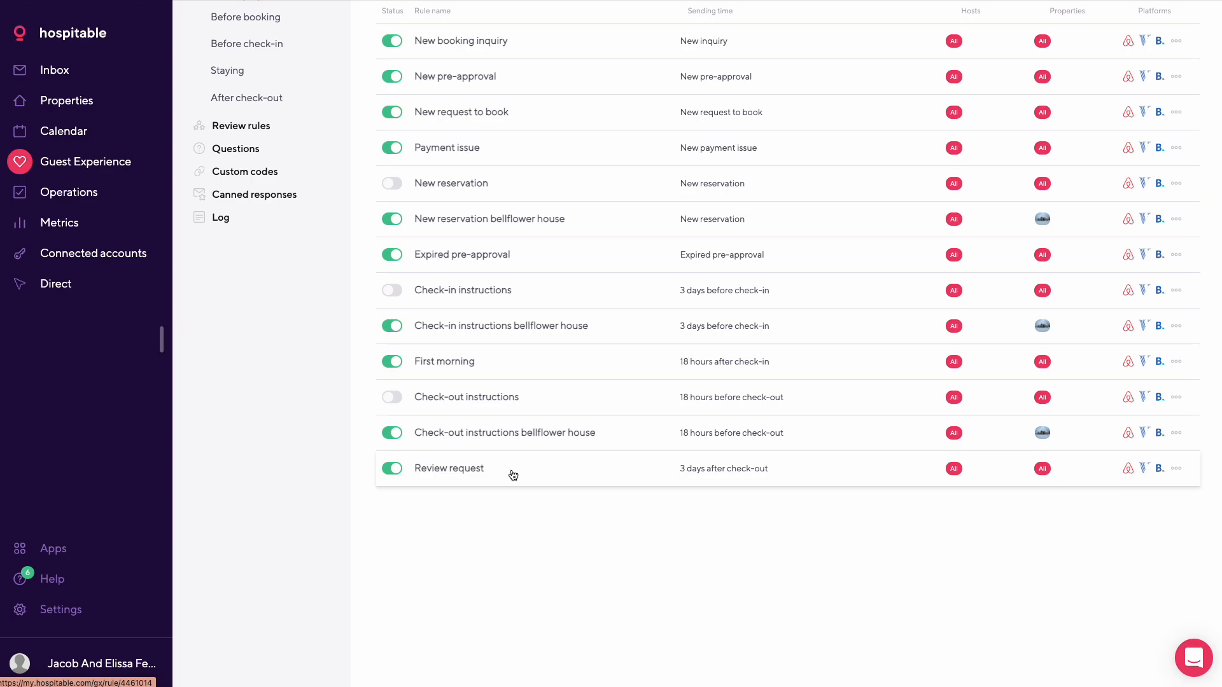
left_click(449, 468)
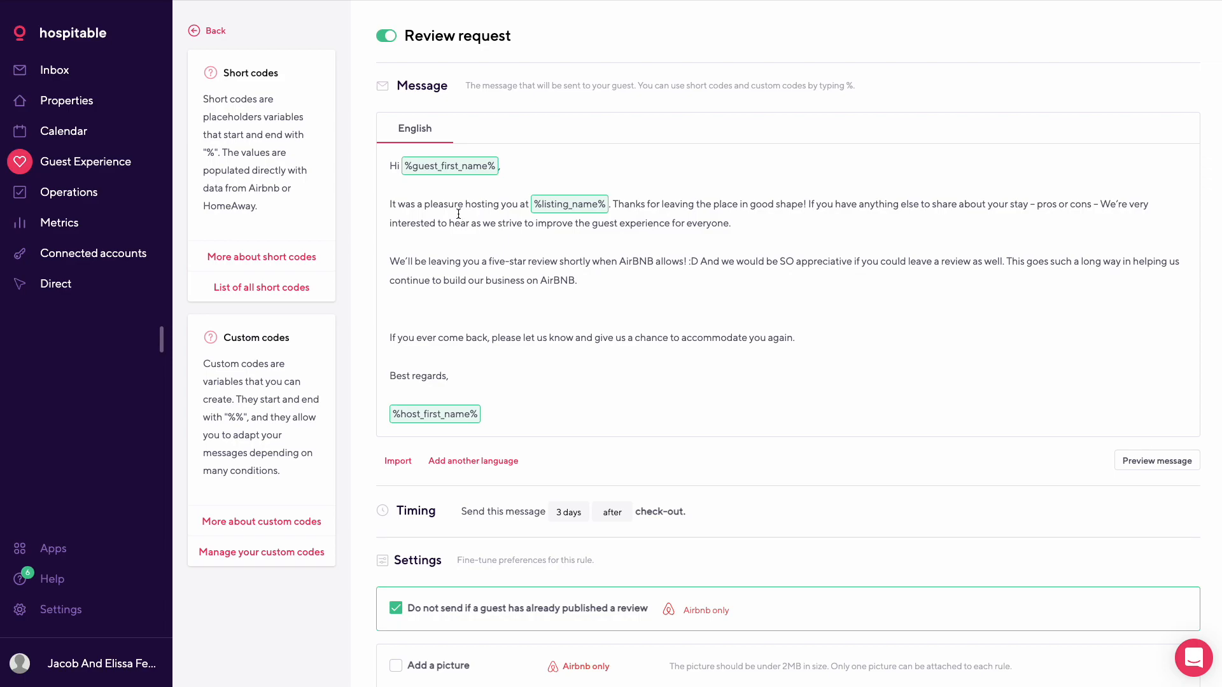
mouse_move(573, 212)
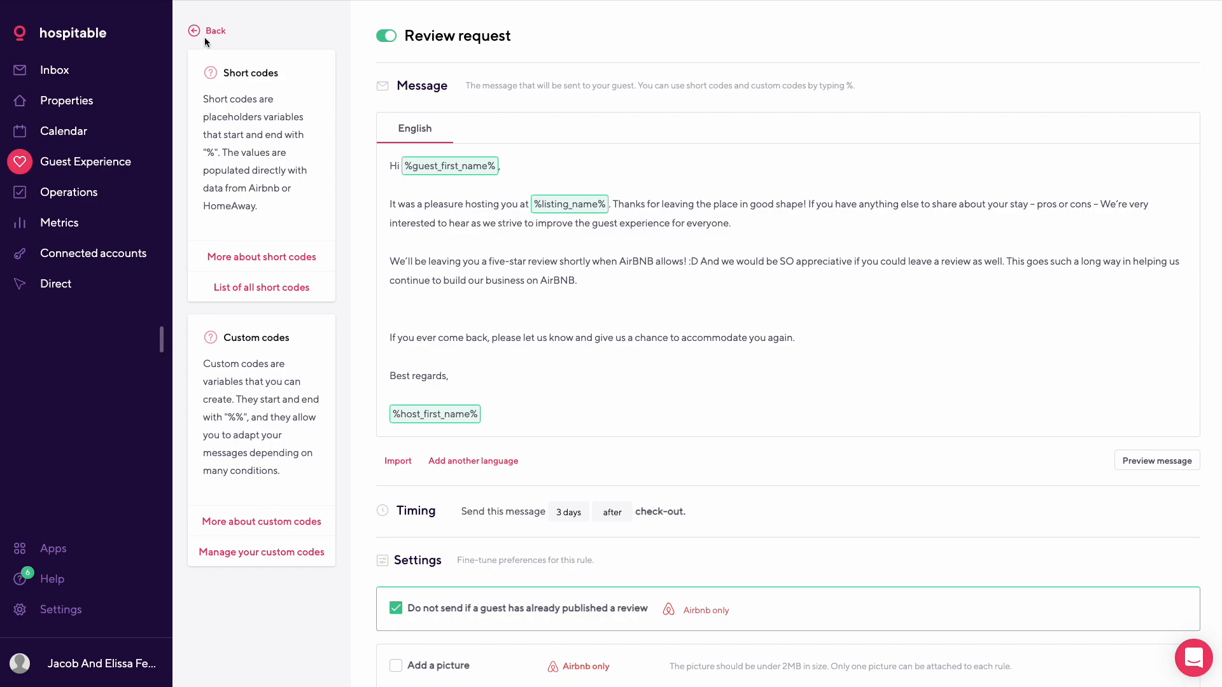
- Return to the full 13-rule messaging list and look through the rules' sending times
left_click(208, 30)
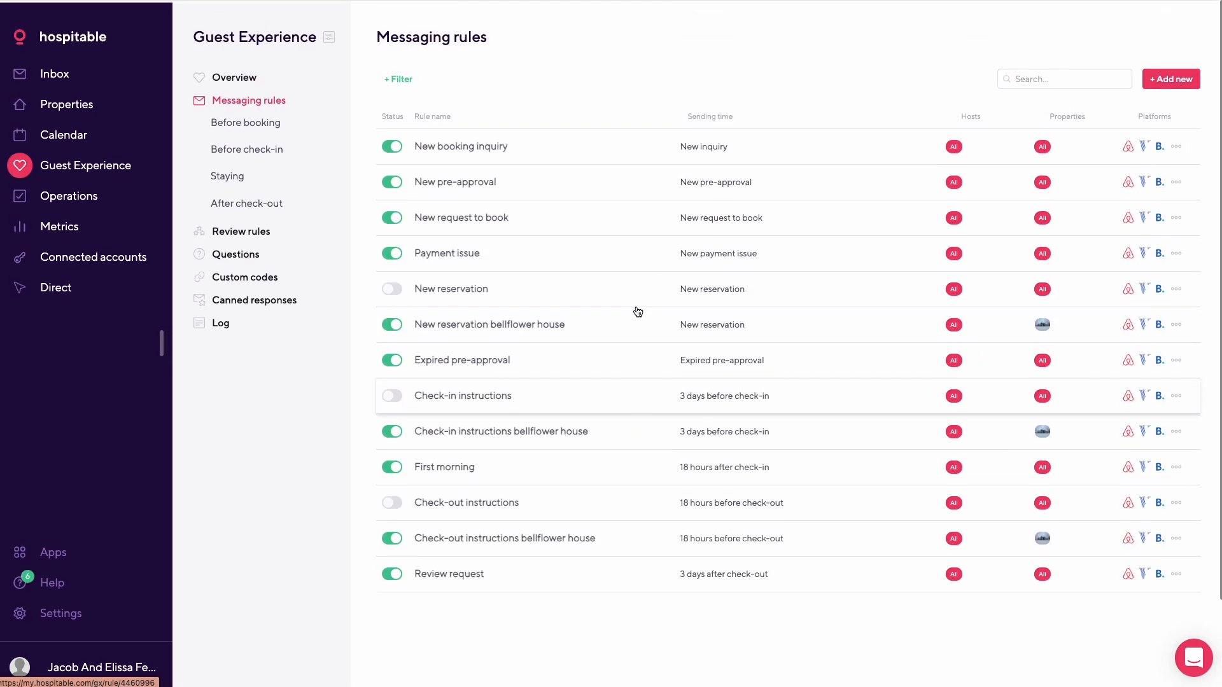
scroll("down", 3)
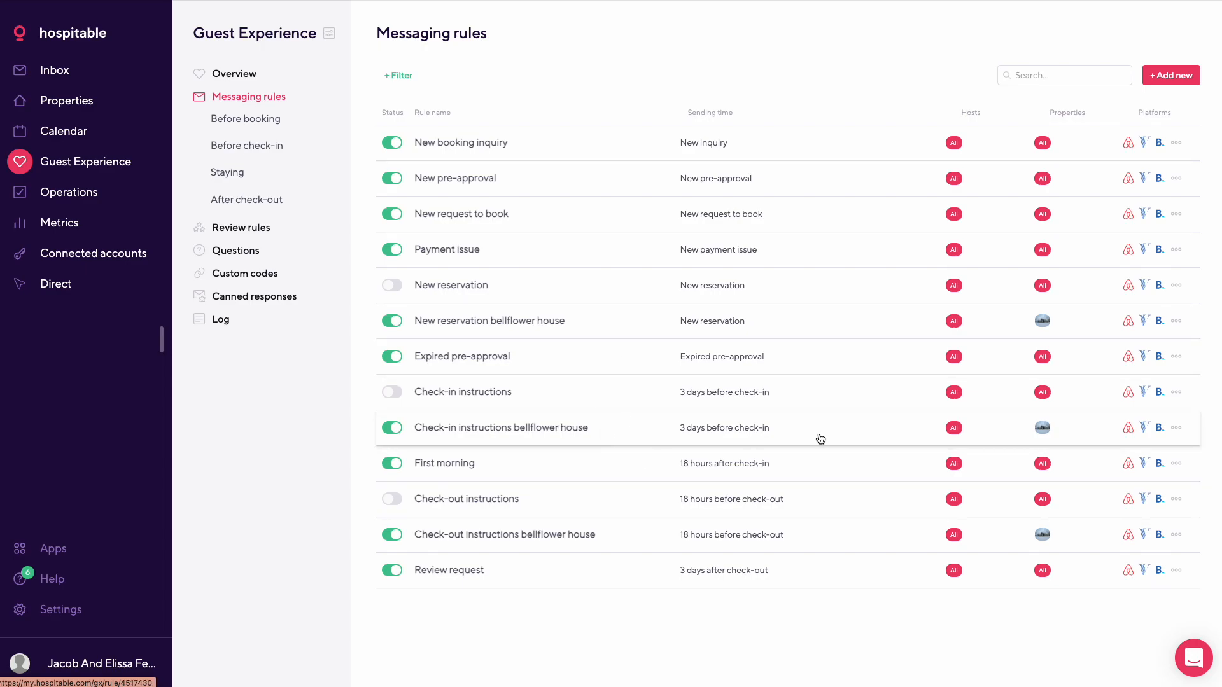
mouse_move(557, 435)
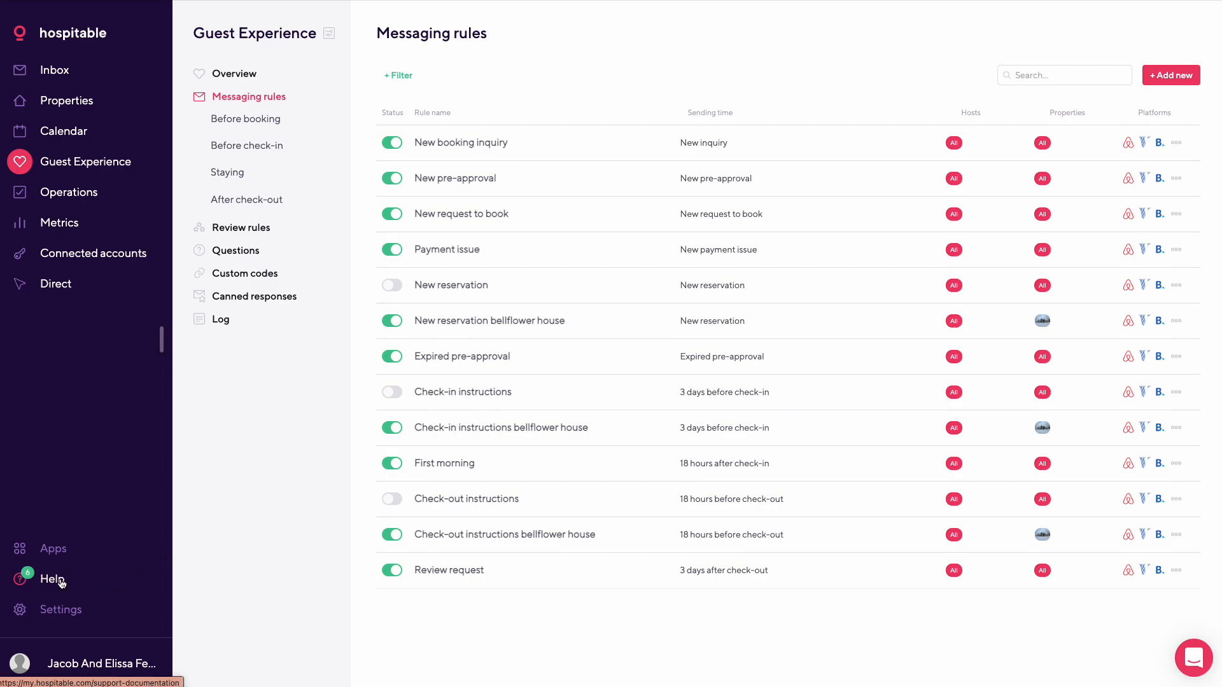
left_click(52, 579)
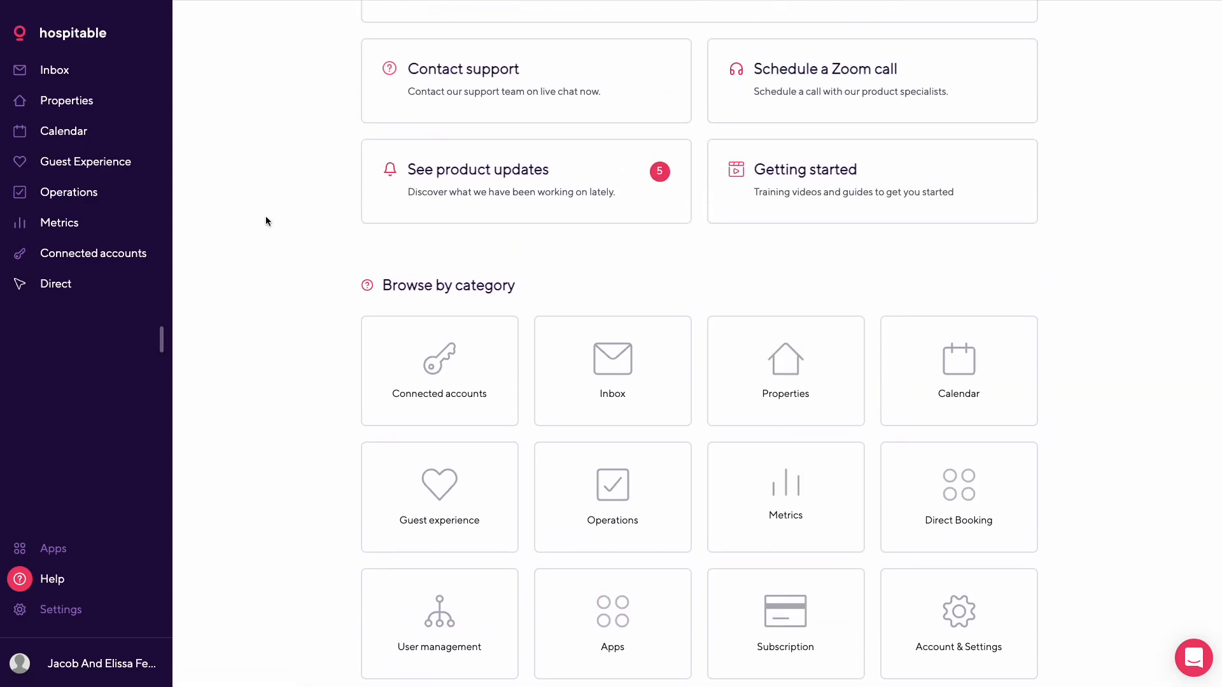
left_click(88, 161)
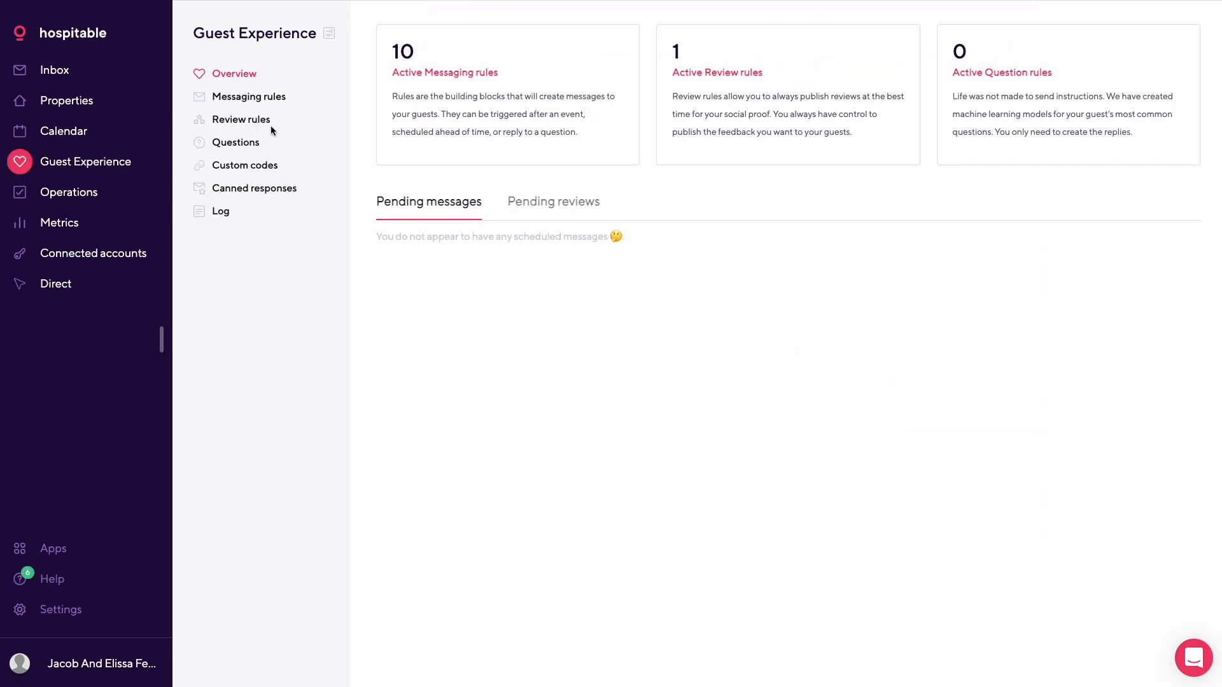
left_click(249, 96)
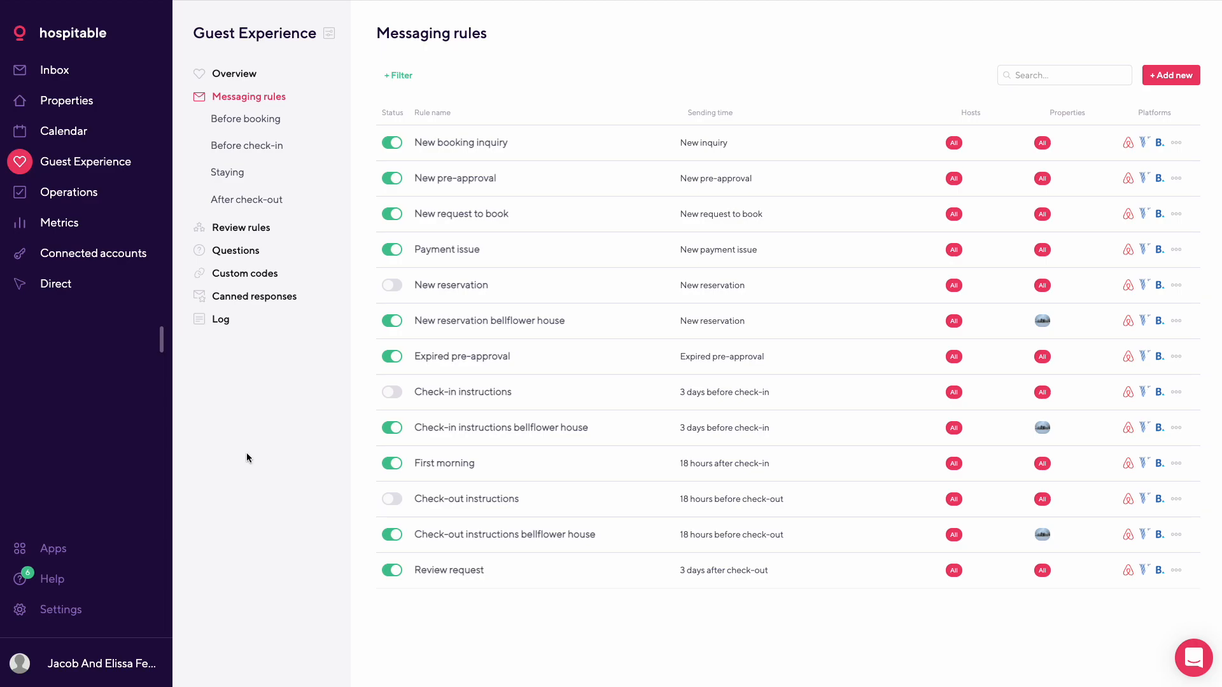
mouse_move(307, 466)
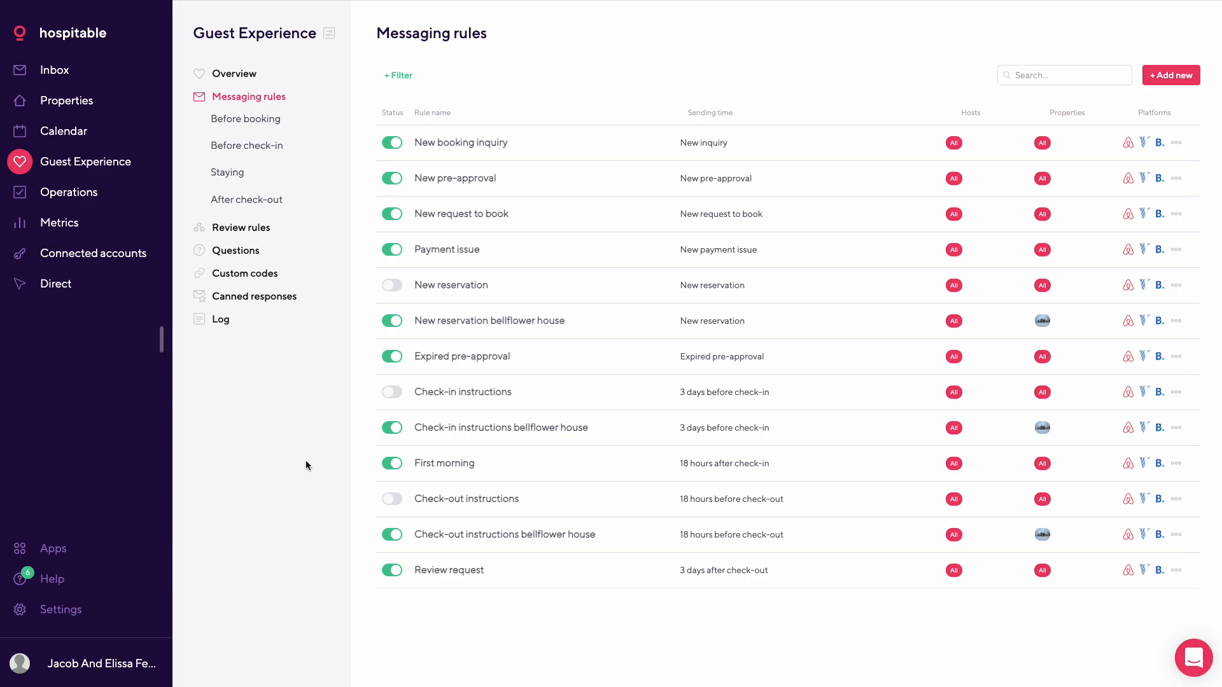